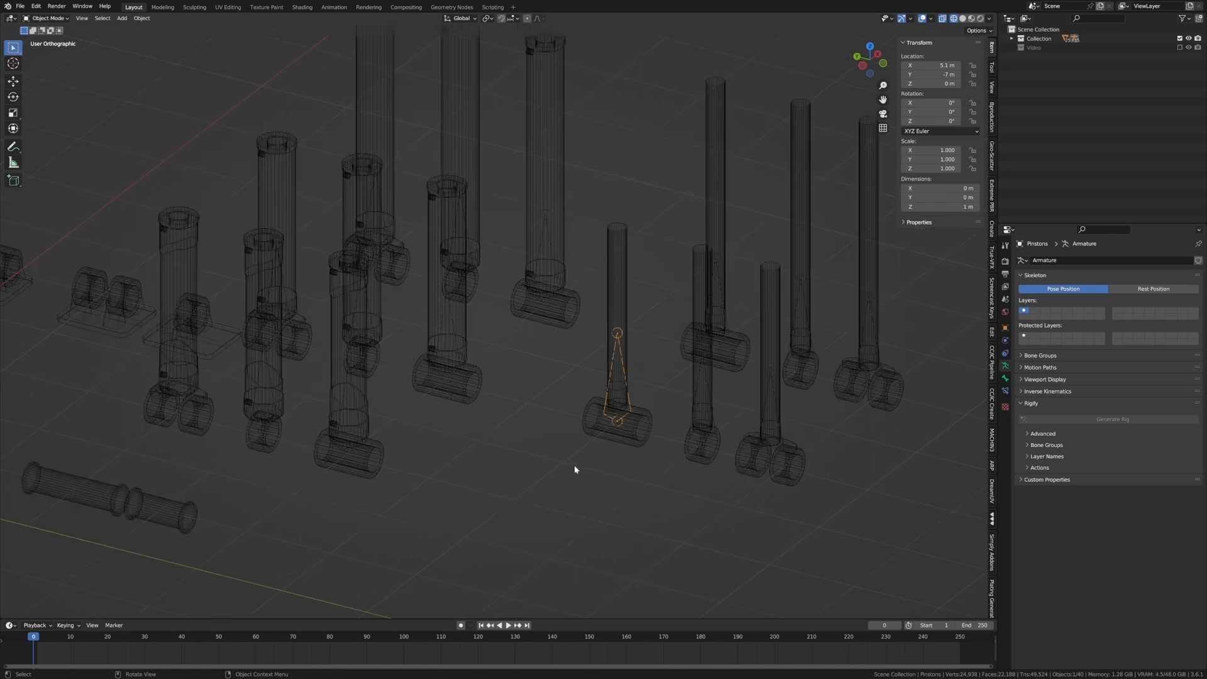
- Pick the piston part to keep from the crowded set of piston models
left_click(951, 17)
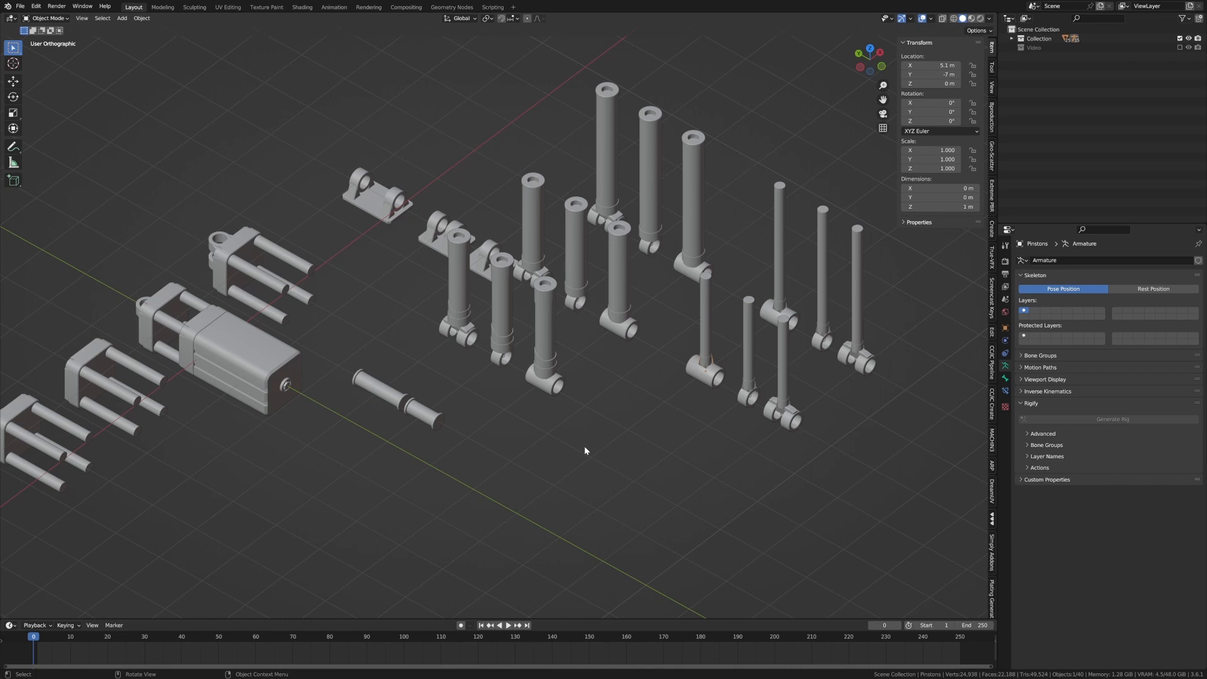
mouse_move(559, 463)
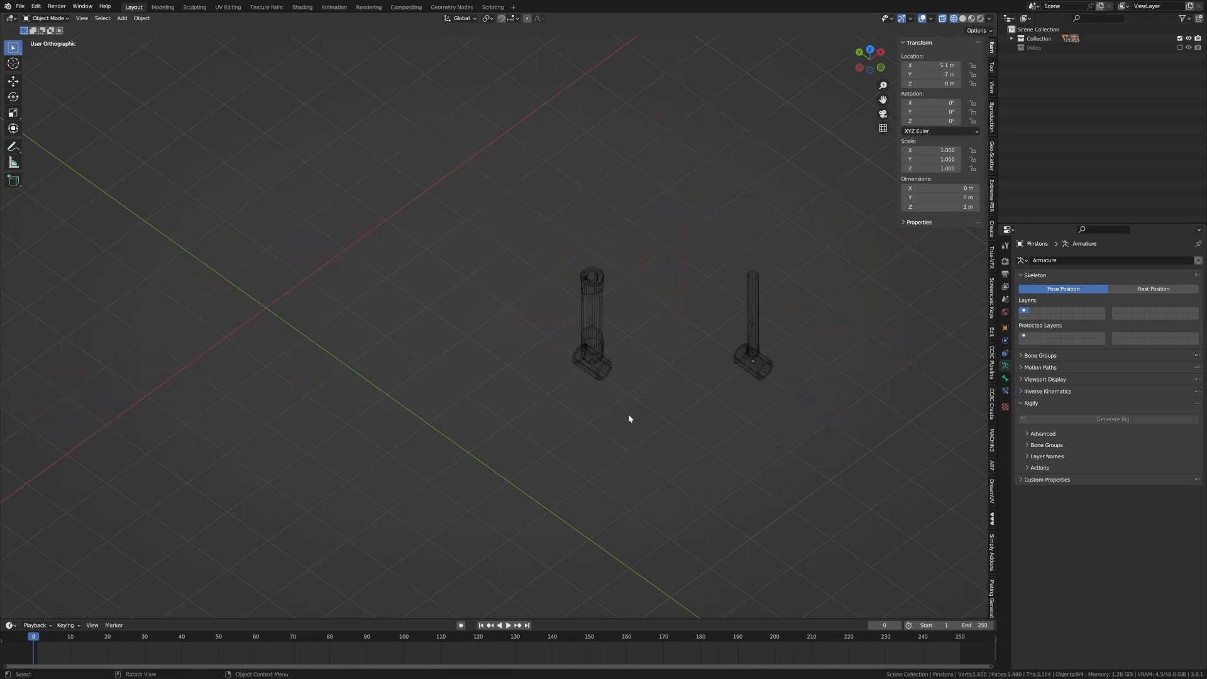
- Show the hinged-plate collection and select each piston armature to reposition it above the hinge
left_click(939, 17)
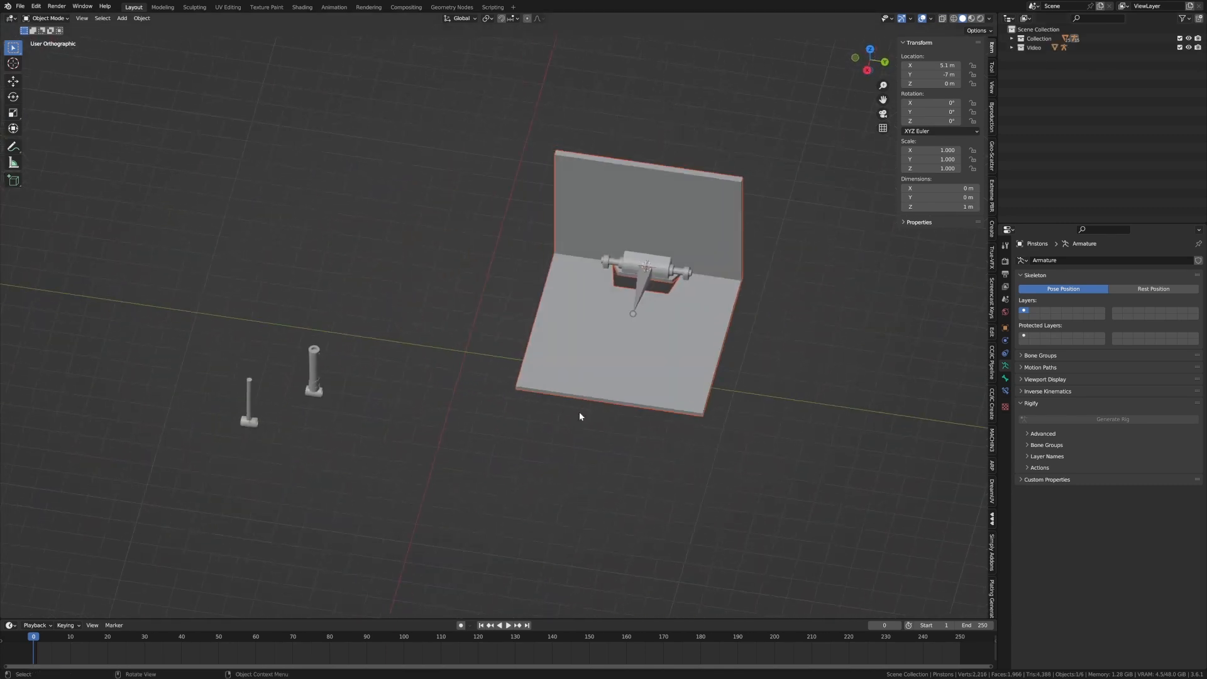
mouse_move(513, 435)
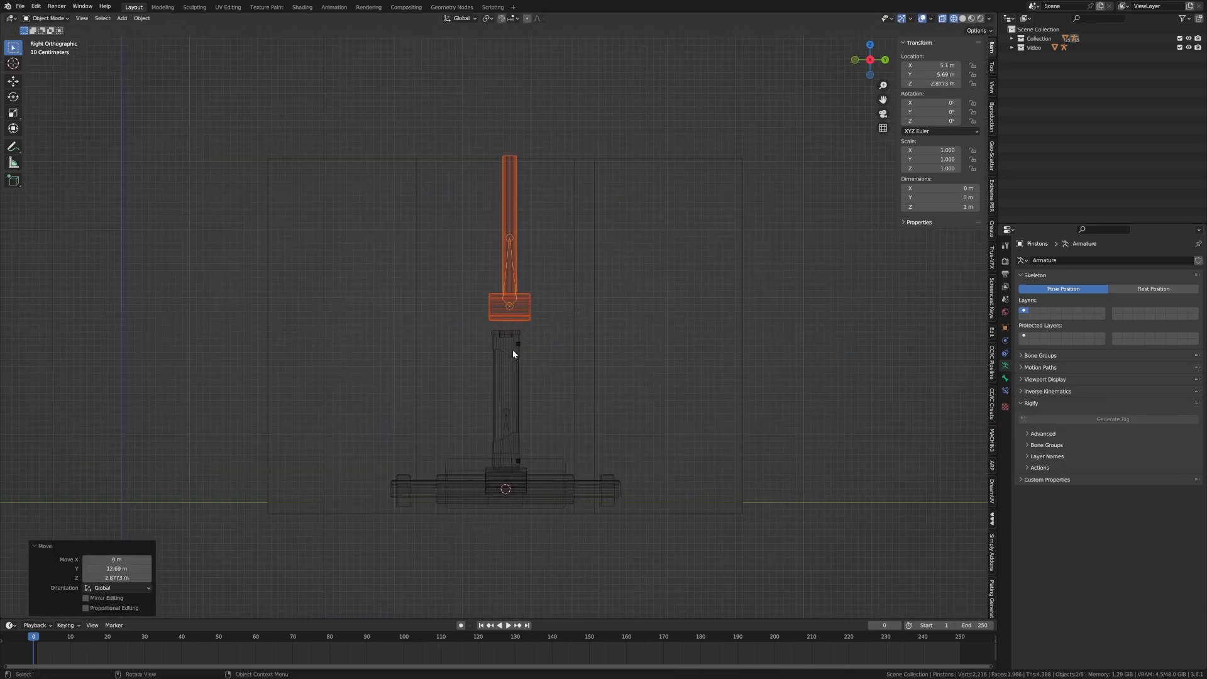
left_click(504, 392)
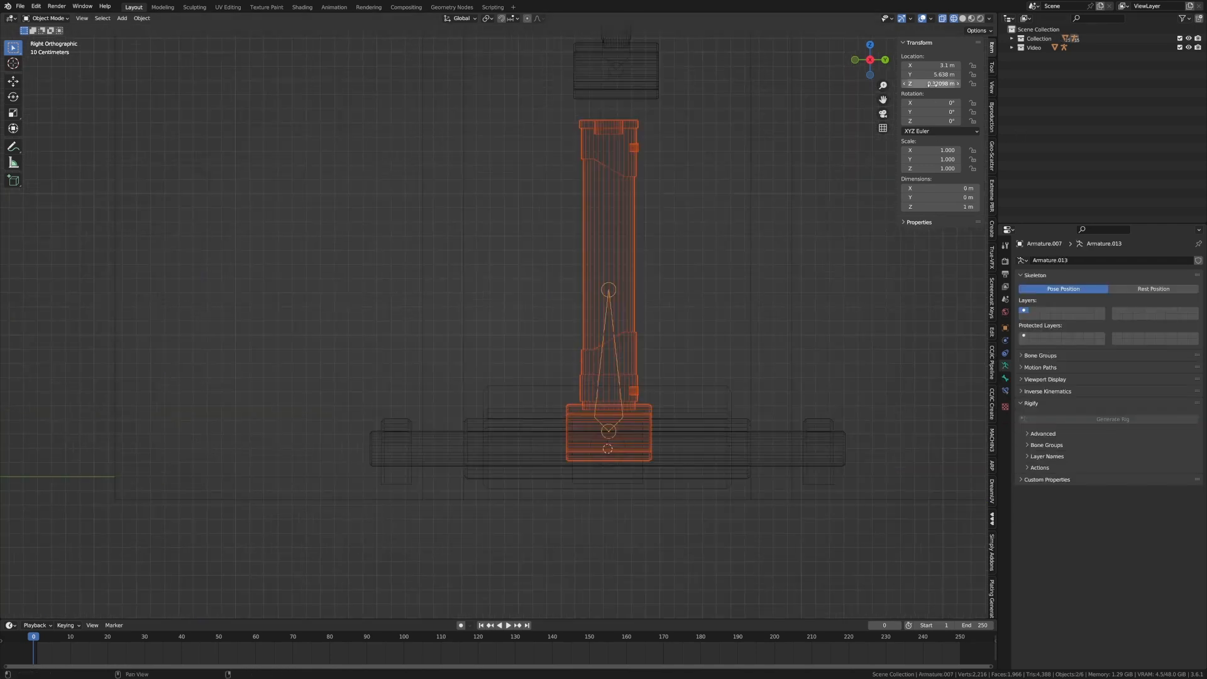
left_click(935, 74)
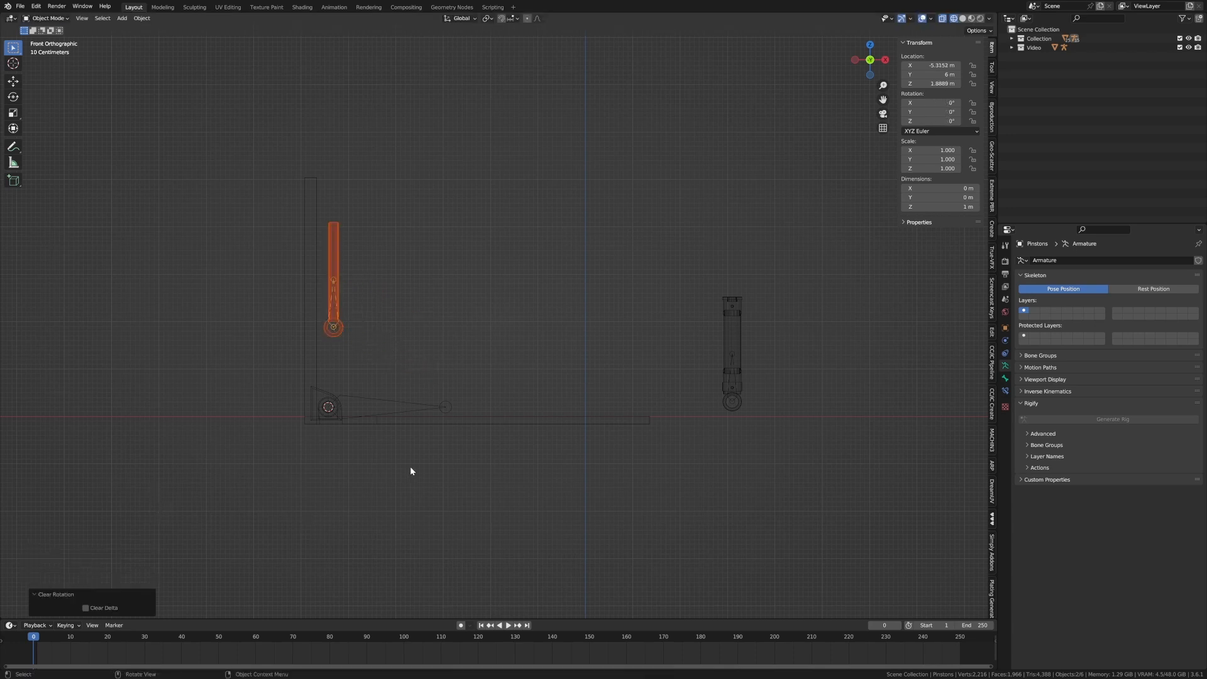
- Place the lower piston at the arm's end ball and the upper piston on the back wall, then test MainSwing in Pose Mode
left_click(731, 353)
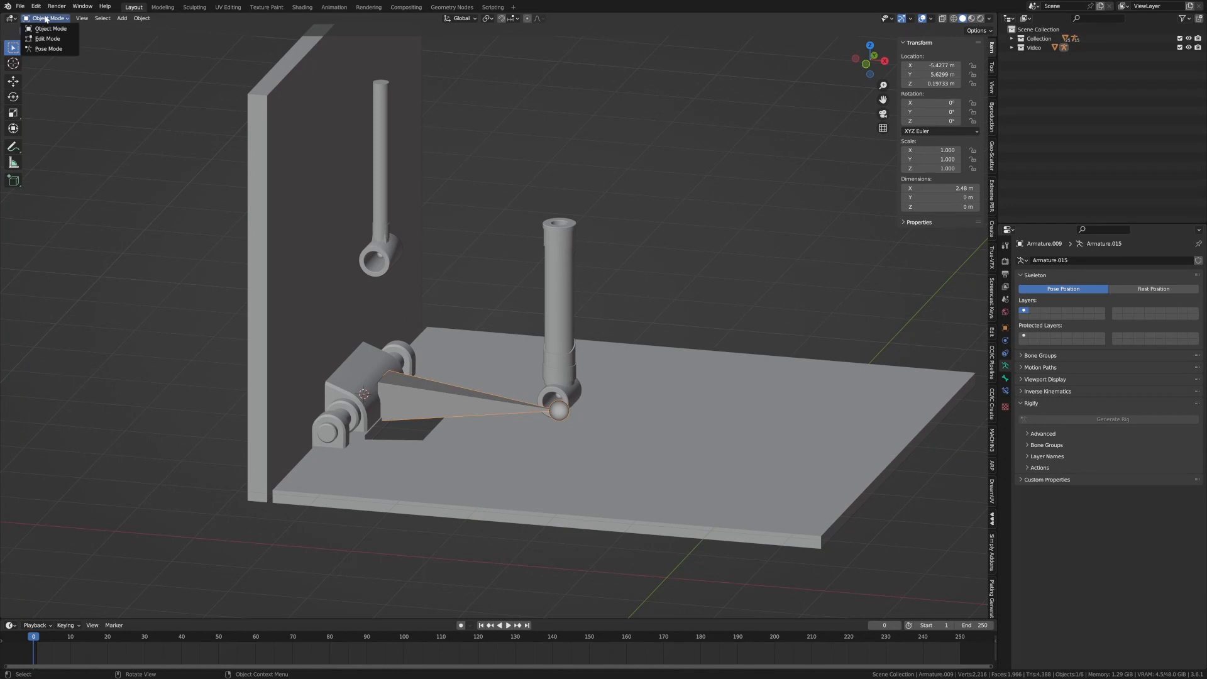
left_click(48, 49)
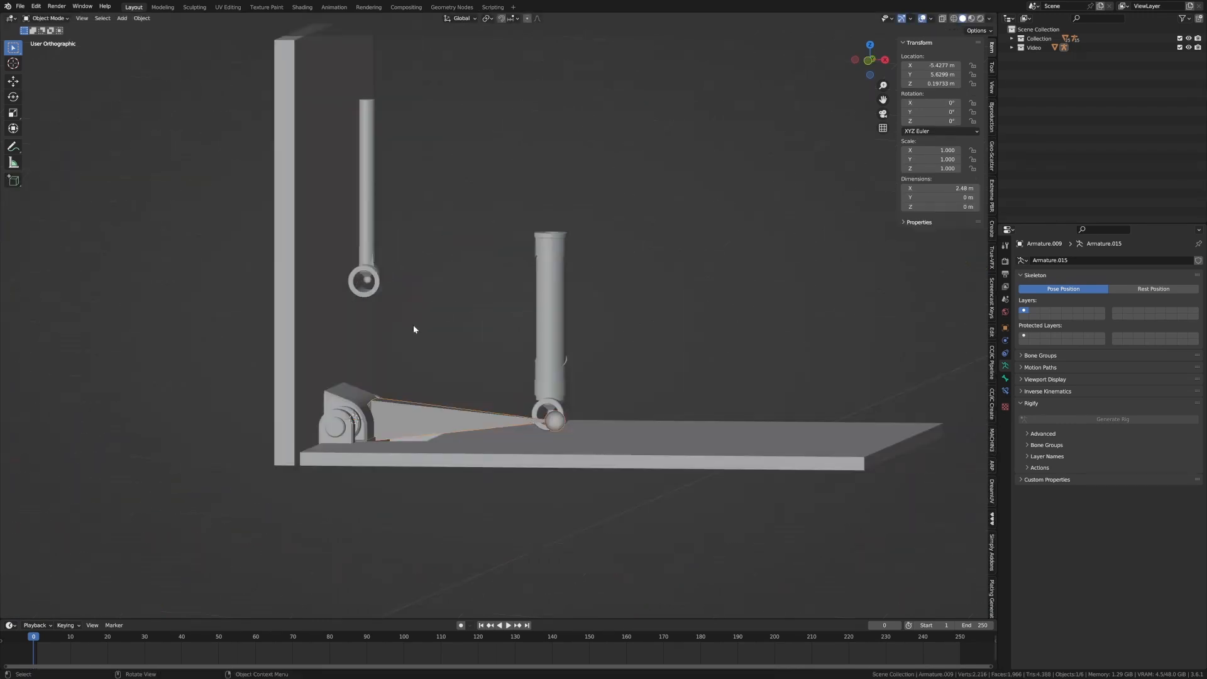
mouse_move(366, 254)
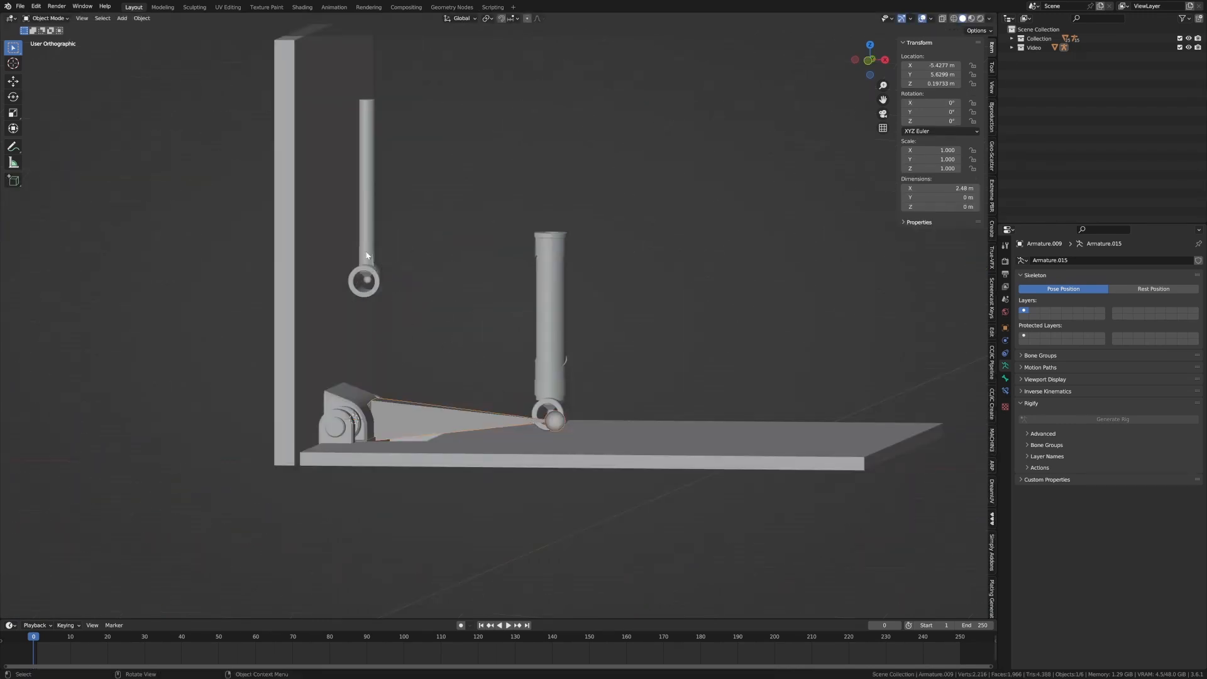
left_click(365, 277)
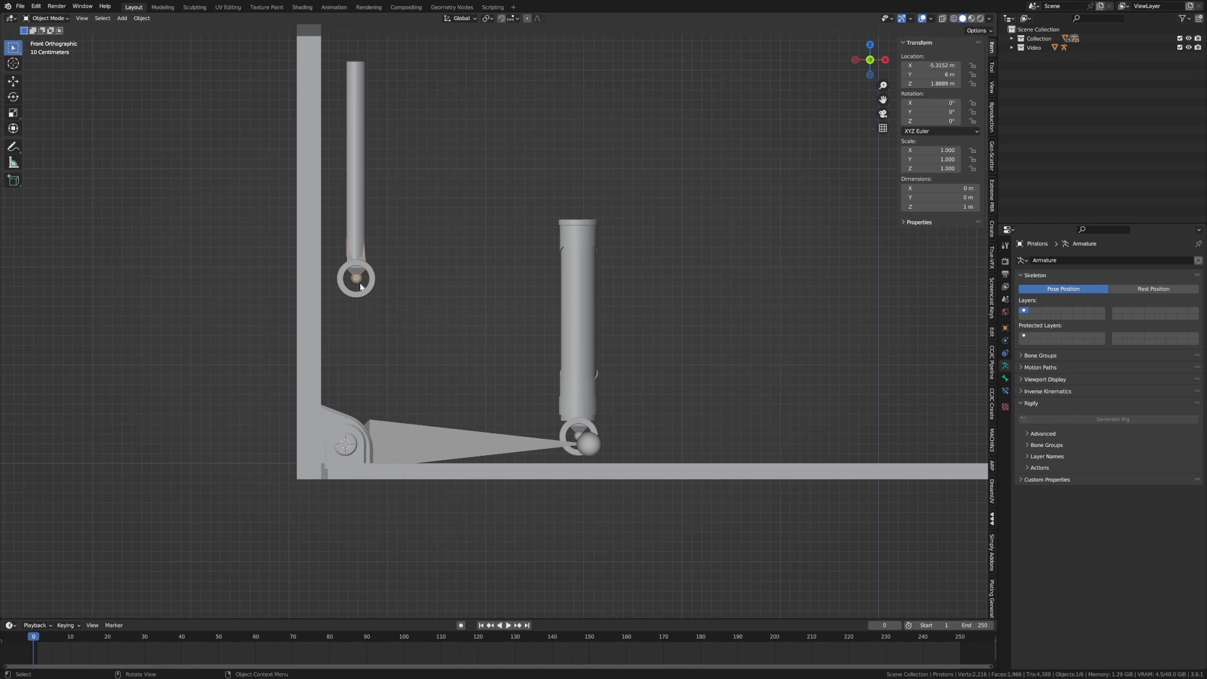
mouse_move(401, 281)
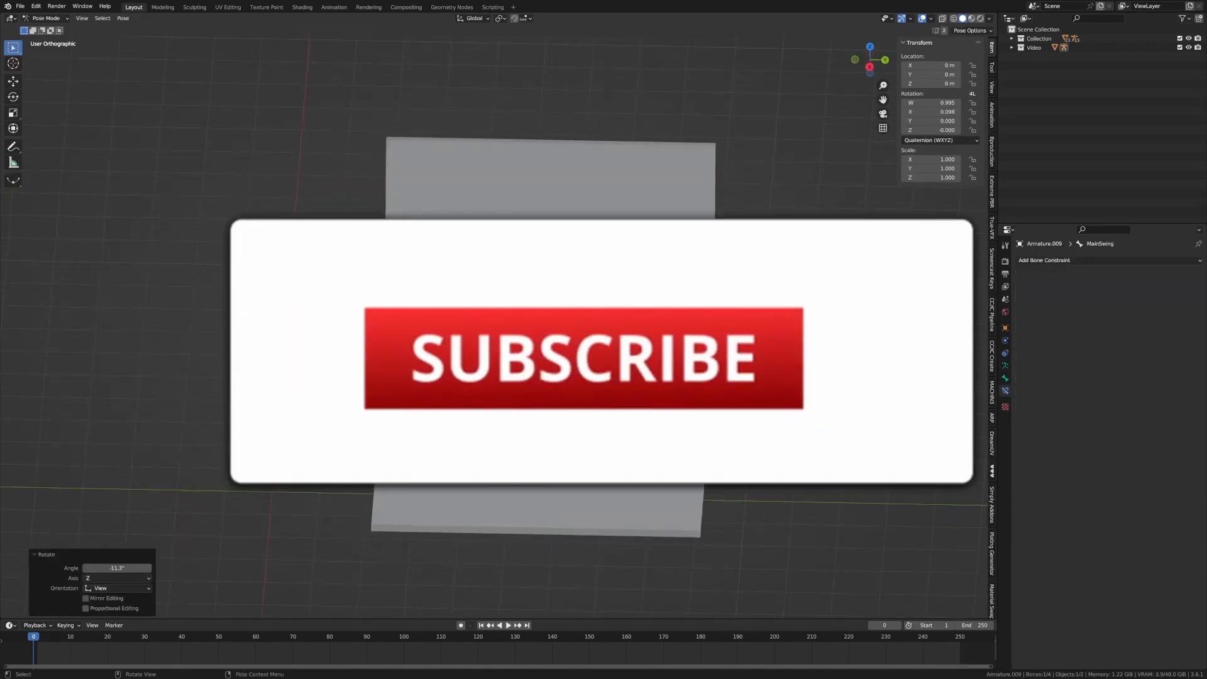
- Select the upper piston's P_Top_Wide bone to reach its bone constraint settings
left_click(583, 356)
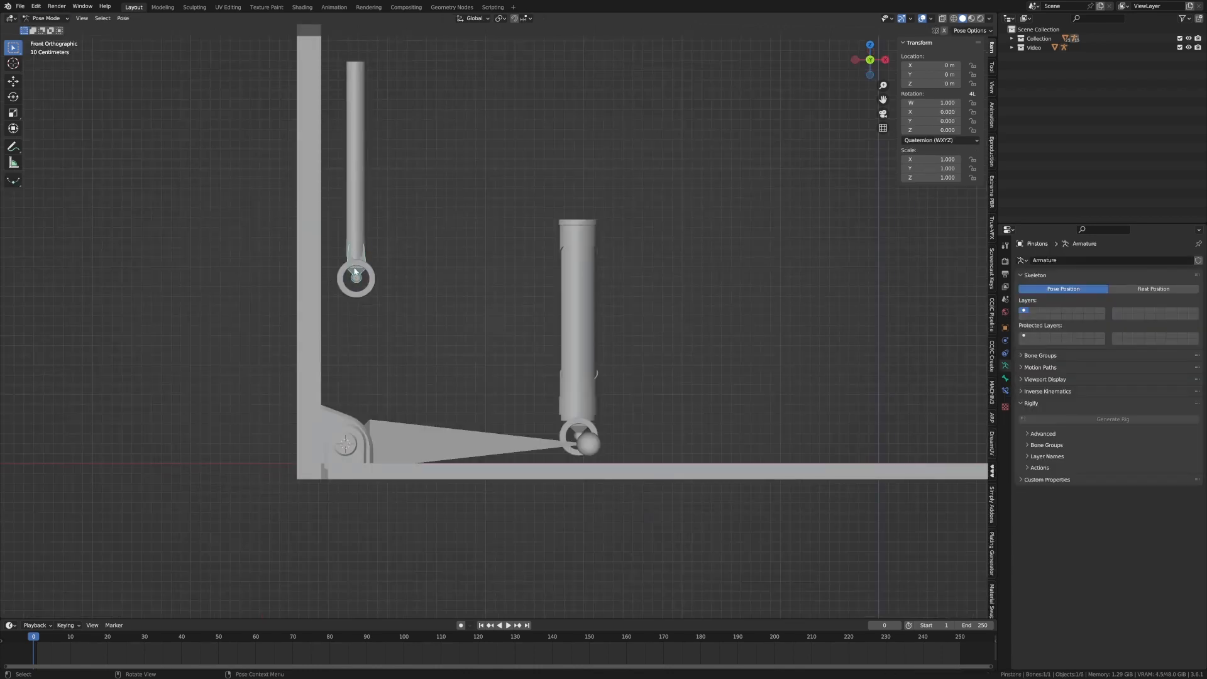
mouse_move(584, 435)
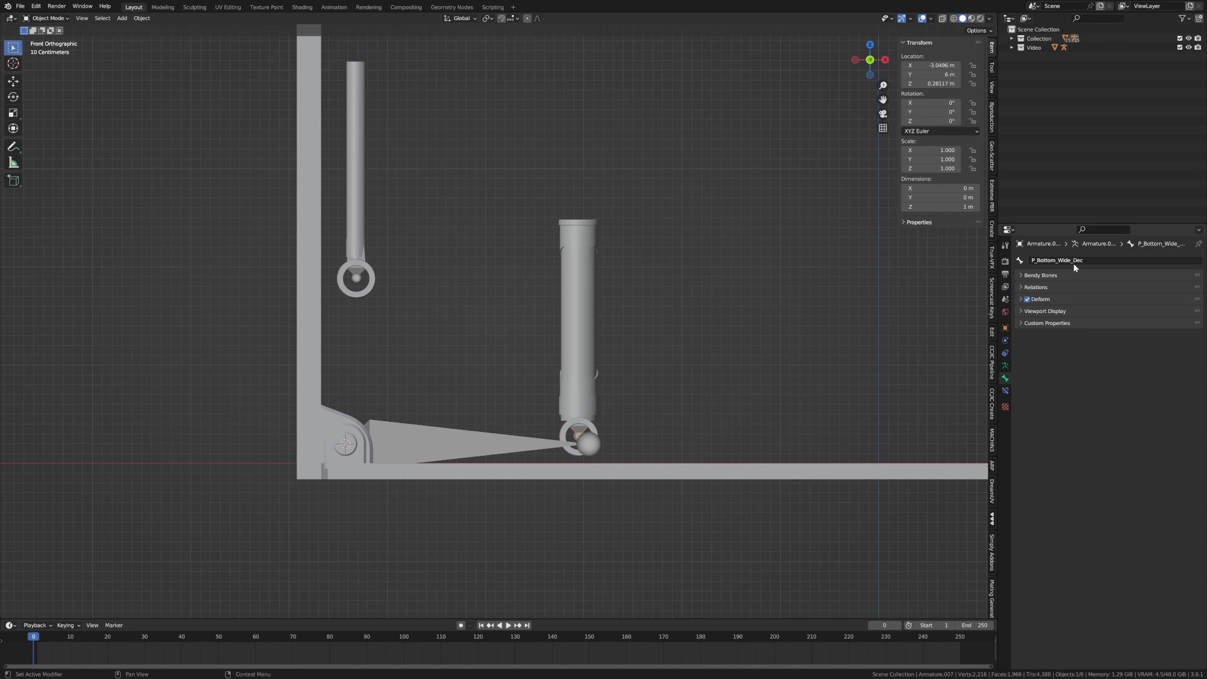
mouse_move(1138, 343)
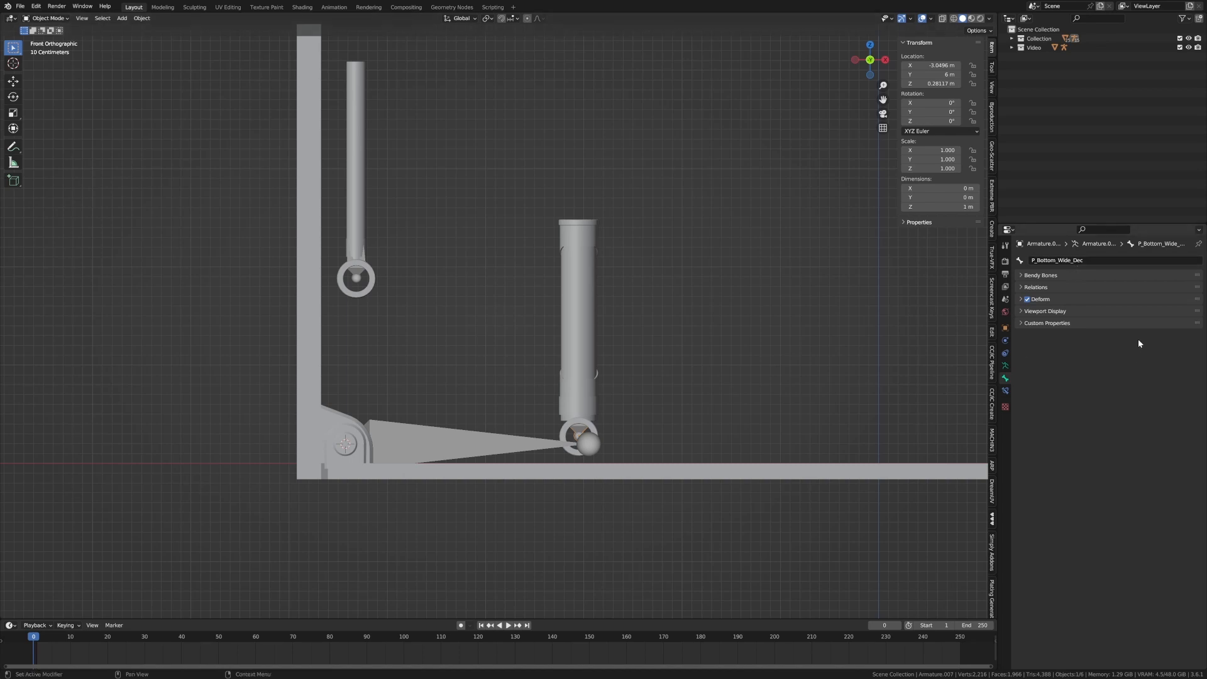
mouse_move(621, 374)
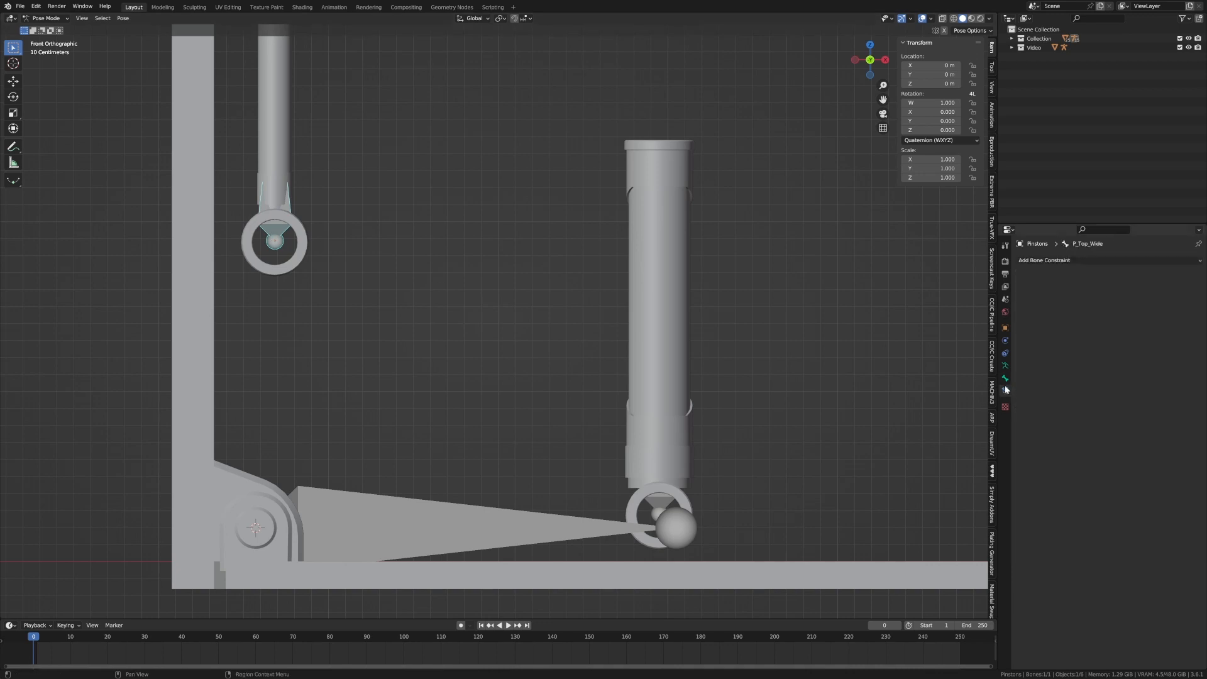
mouse_move(1006, 354)
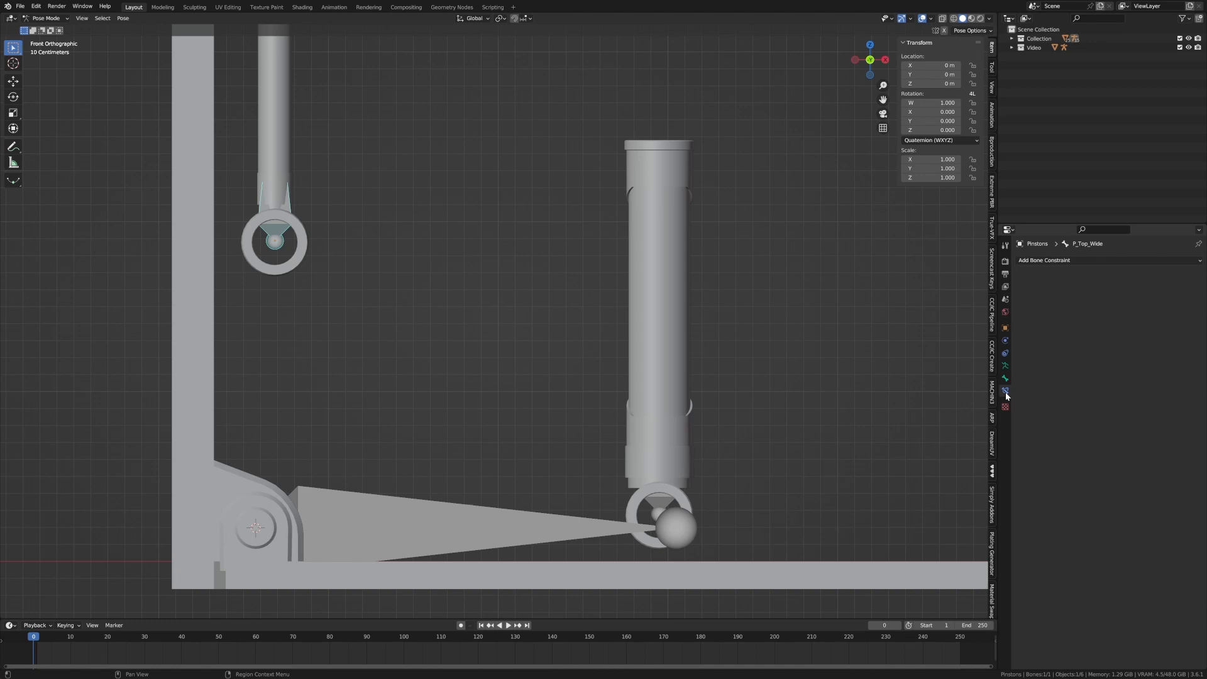
- Add a Damped Track constraint to P_Top_Wide targeting P_Bottom_Wide_Dec, then return to Object Mode
left_click(1044, 260)
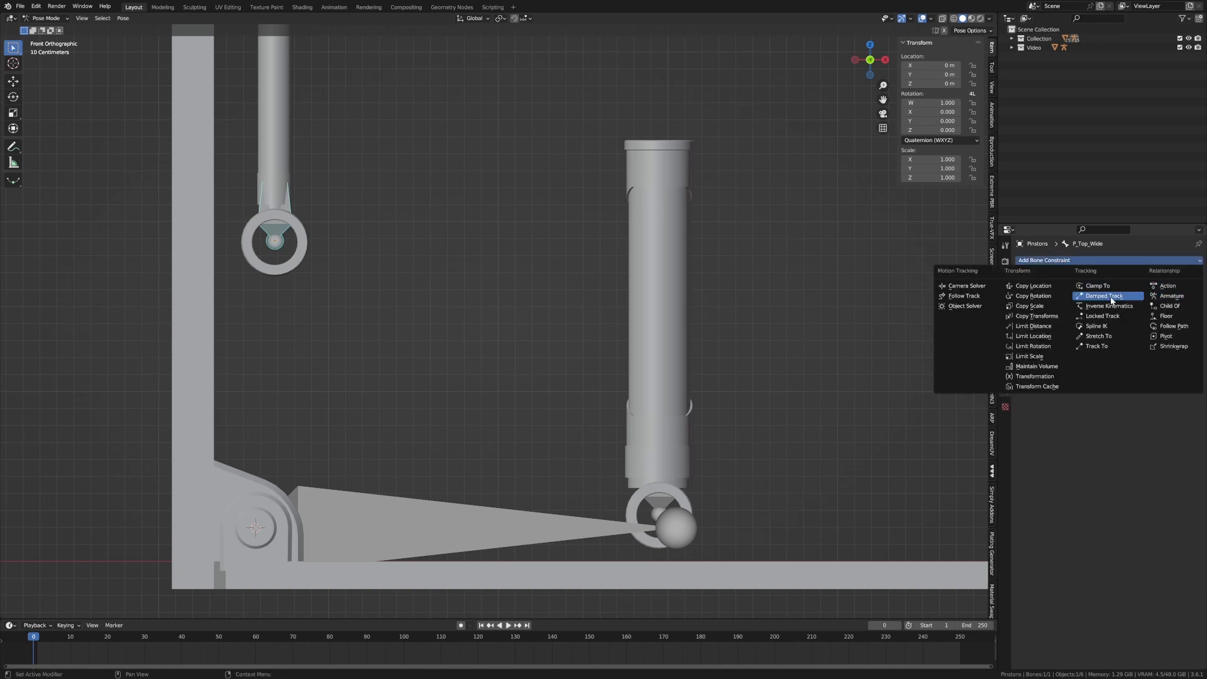
left_click(1102, 295)
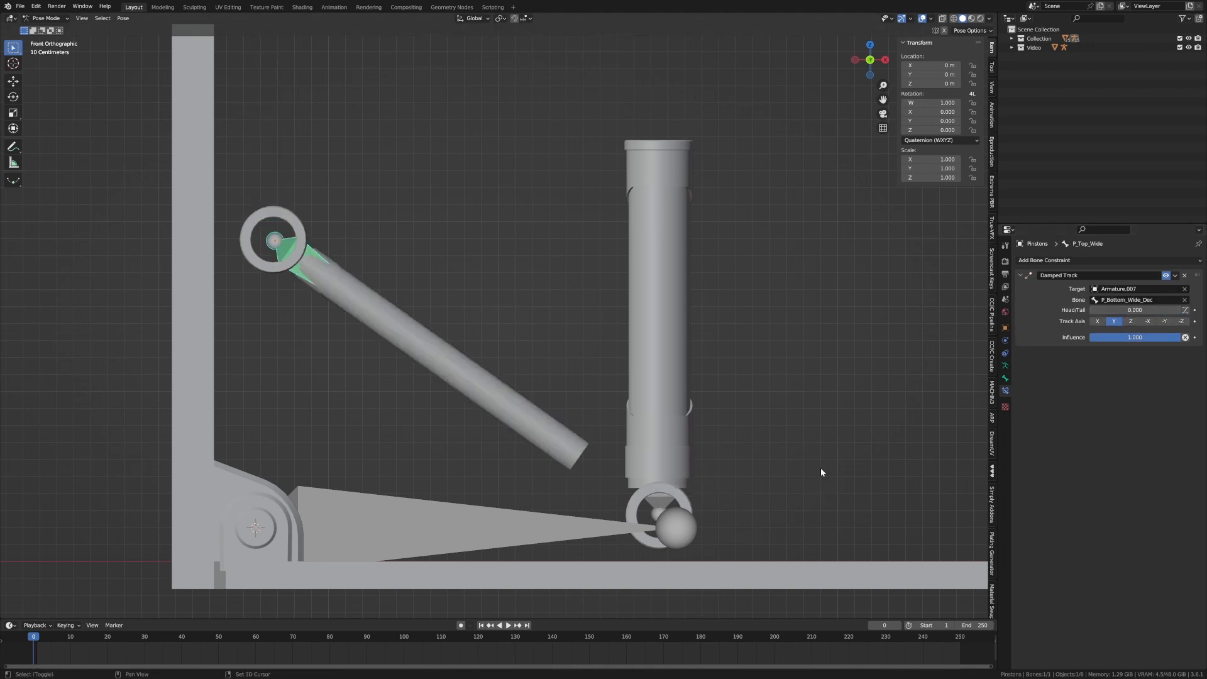
left_click(45, 18)
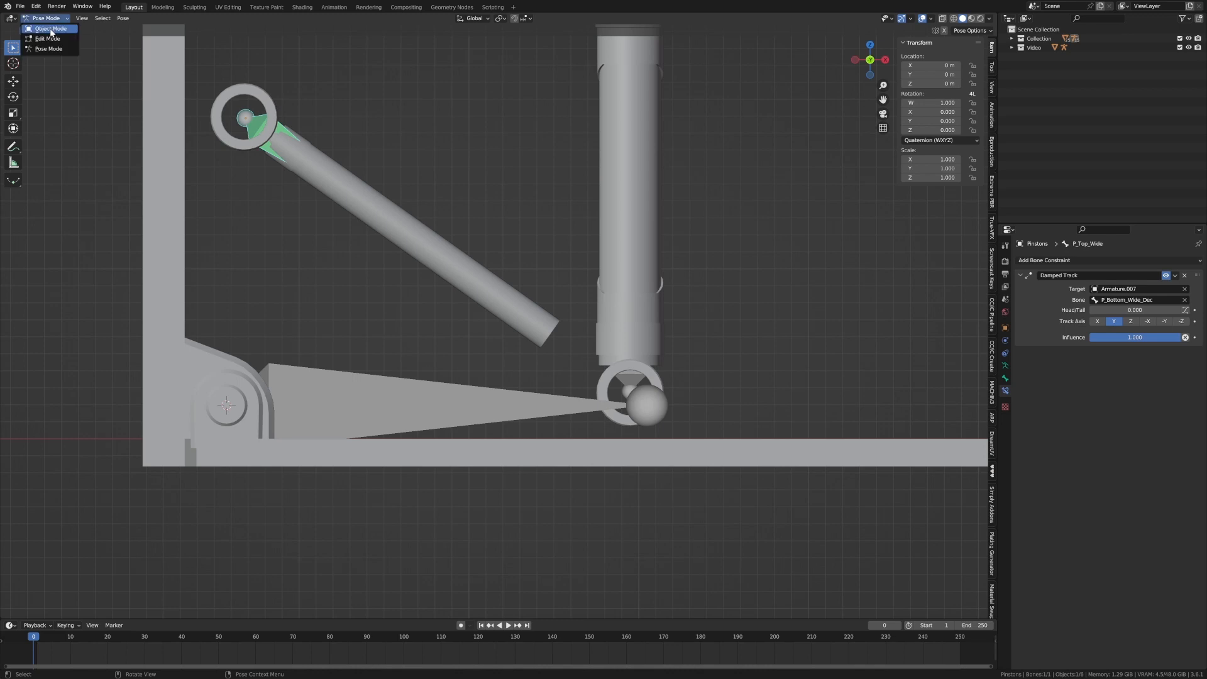
left_click(49, 28)
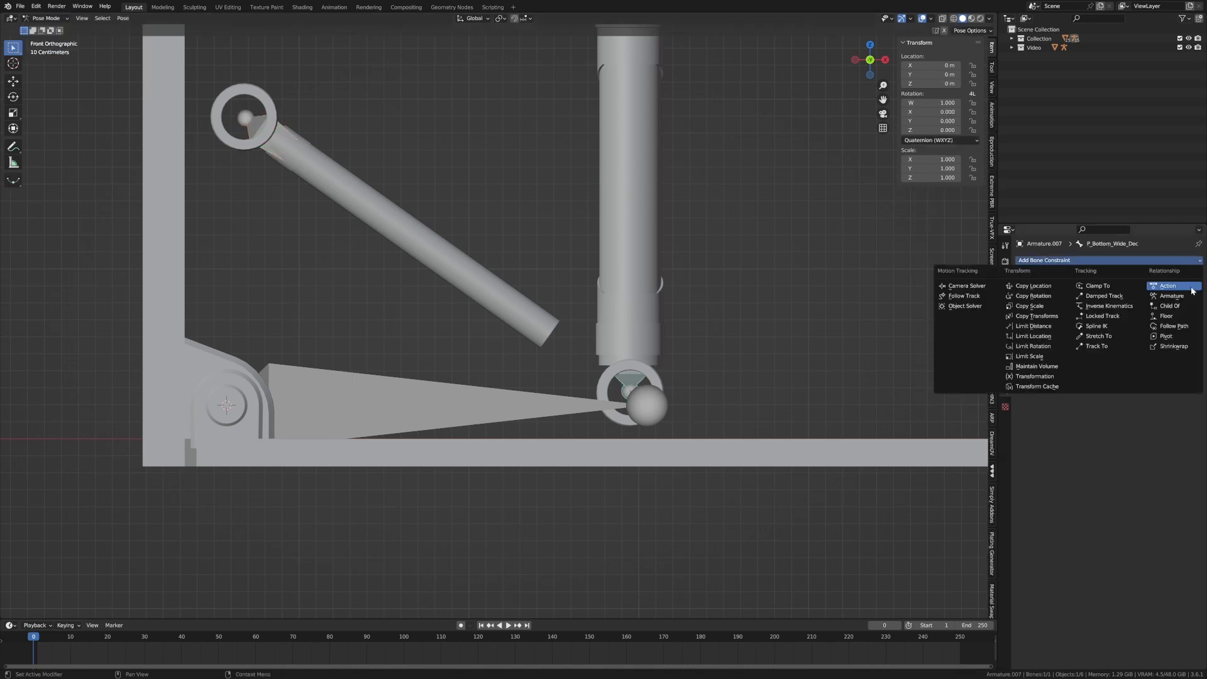
- Add a Damped Track constraint to P_Bottom_Wide_Dec targeting P_Top_Wide
left_click(1102, 296)
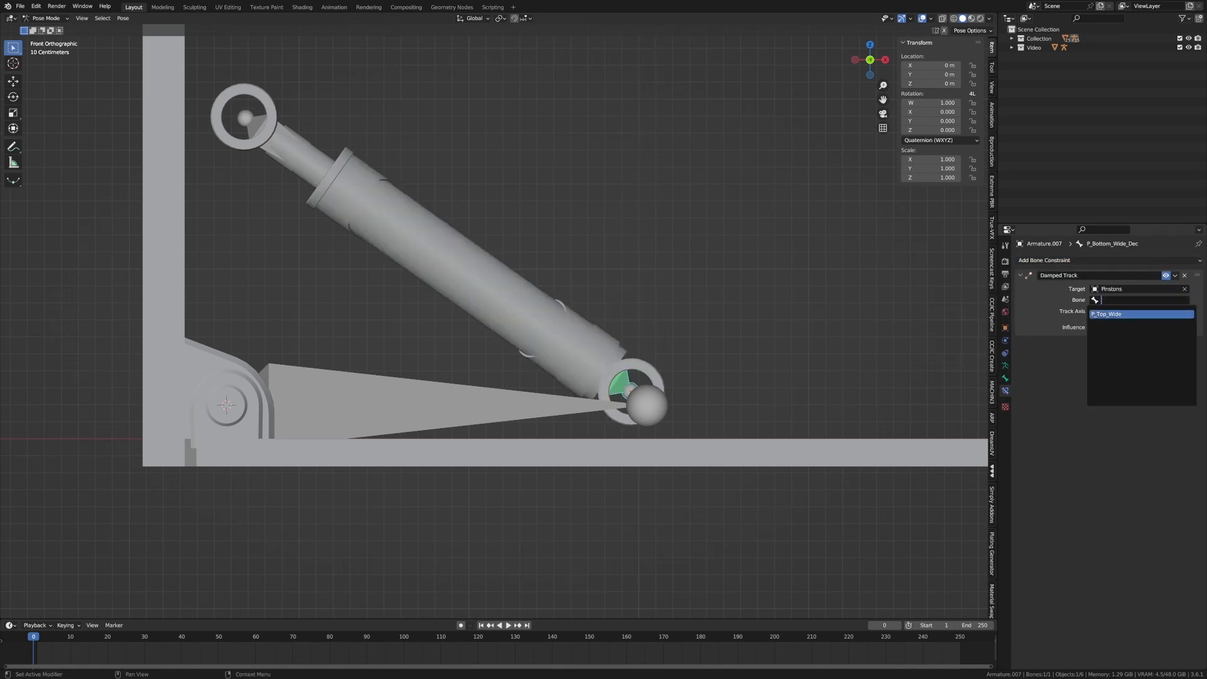
left_click(1108, 313)
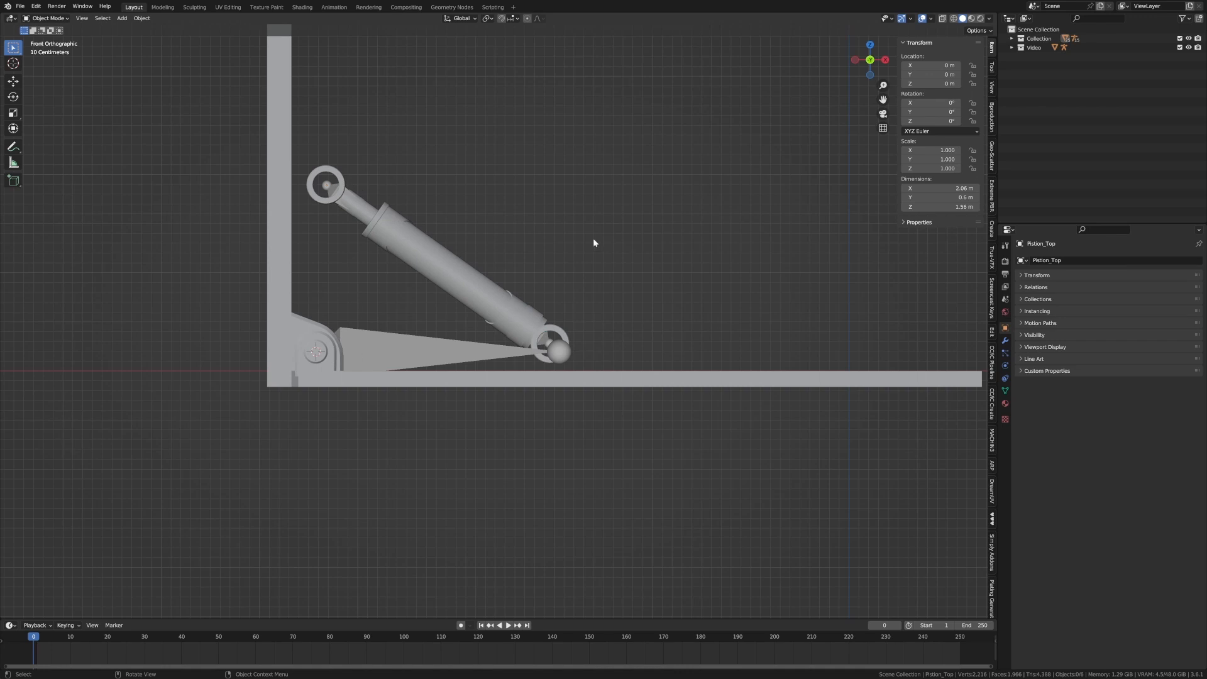
mouse_move(345, 191)
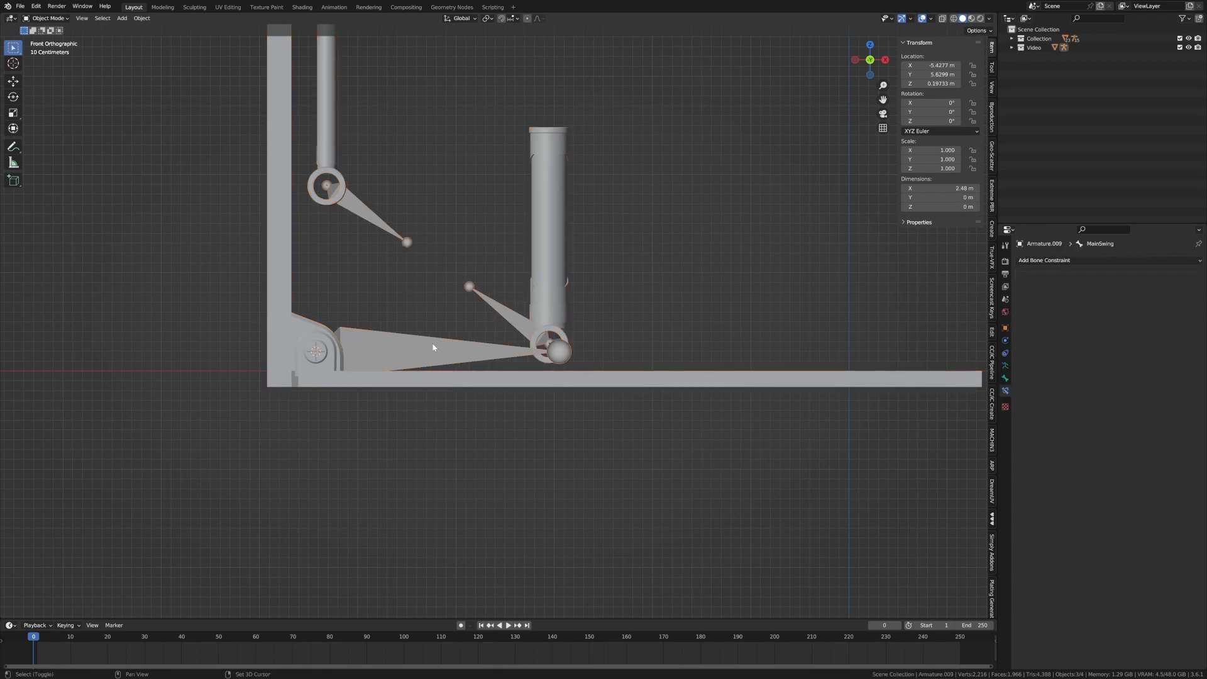
mouse_move(344, 384)
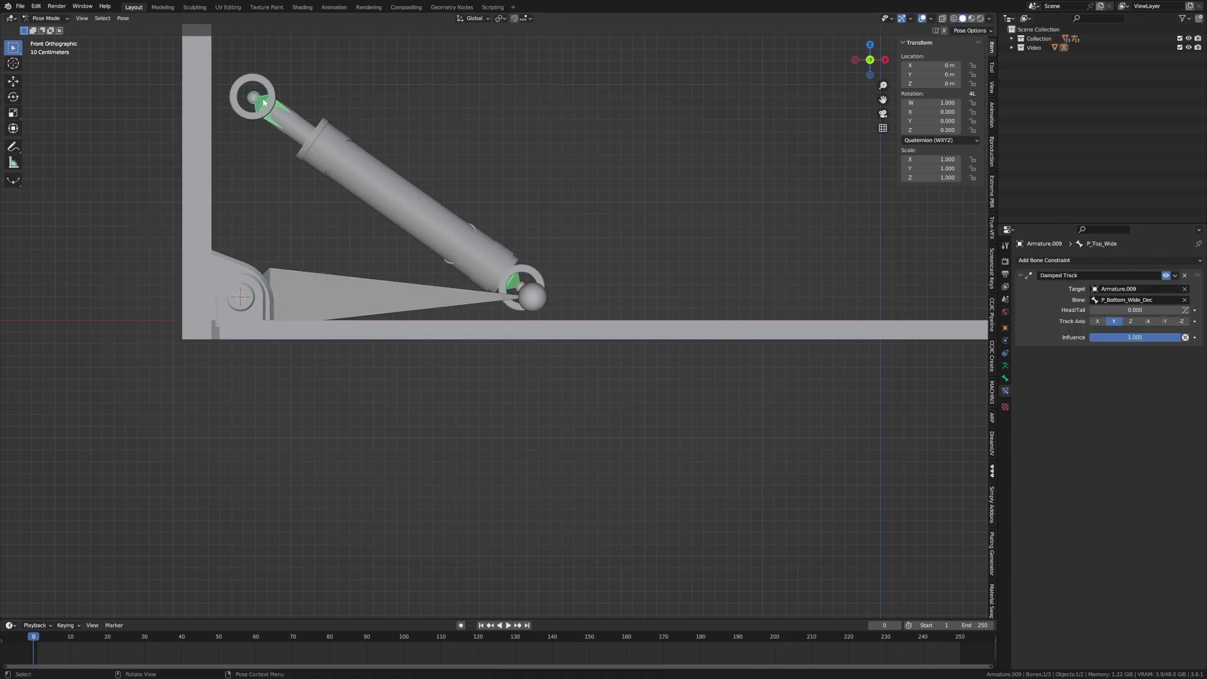
mouse_move(373, 296)
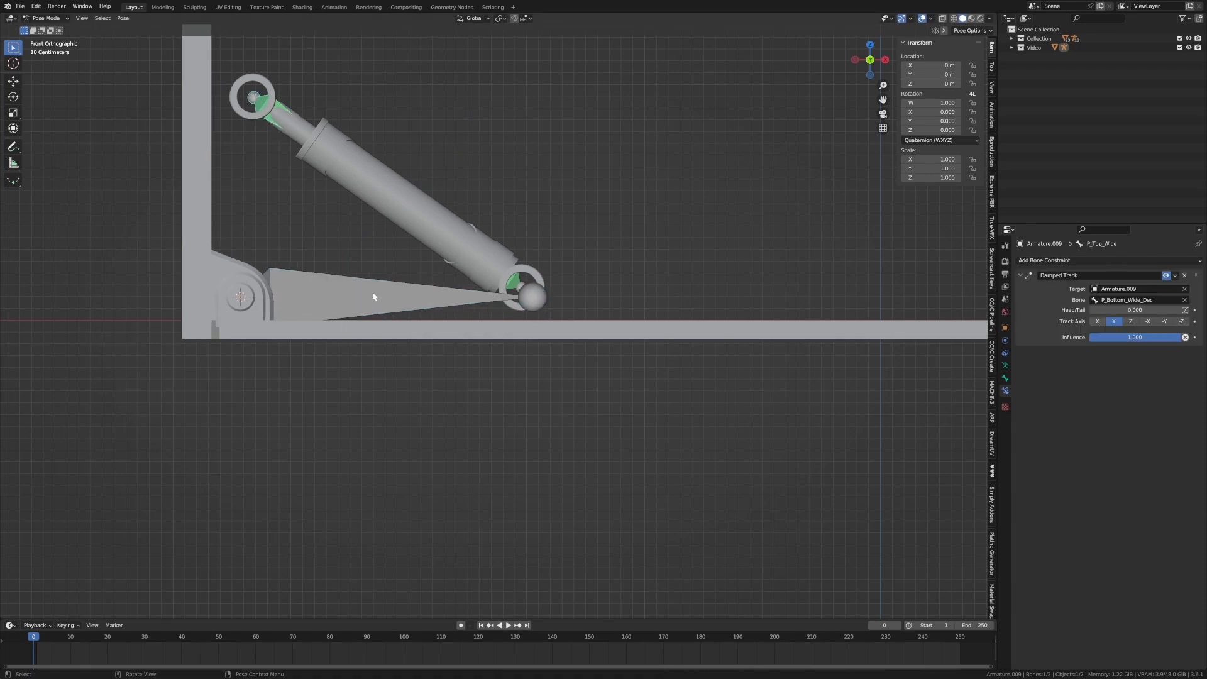
- Parent P_Top_Wide to MainSwing in Bone Relations, then rotate MainSwing in Pose Mode to test
left_click(1005, 366)
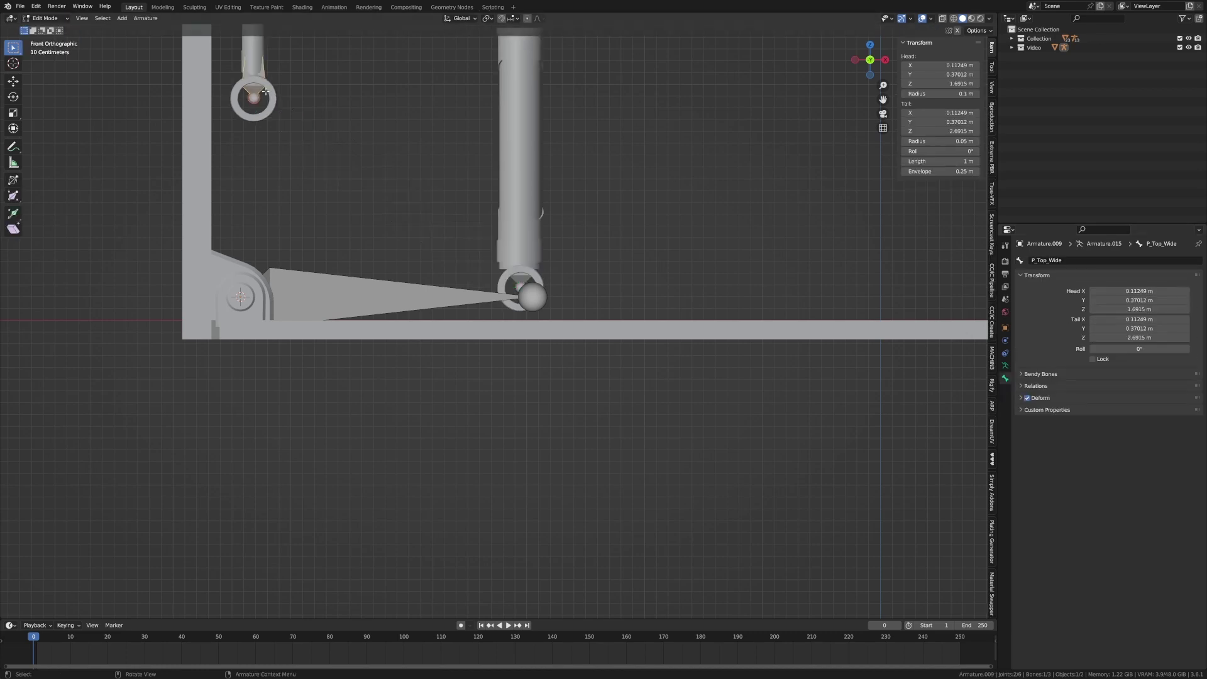
left_click(1035, 385)
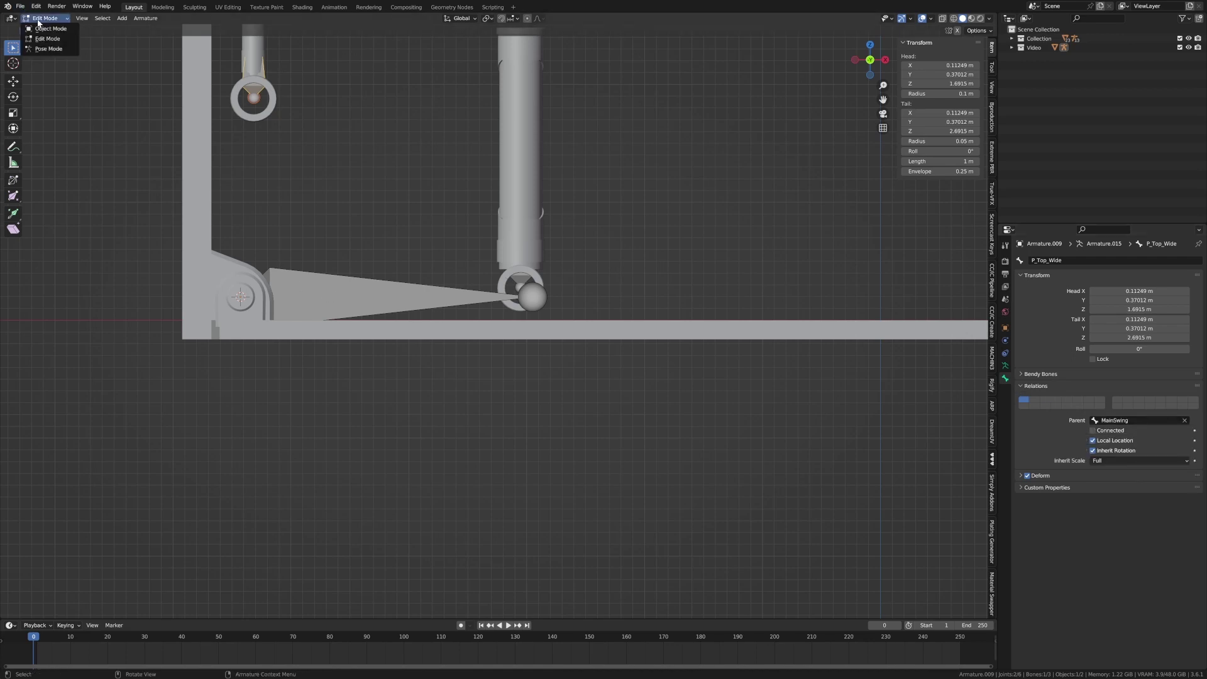
left_click(48, 48)
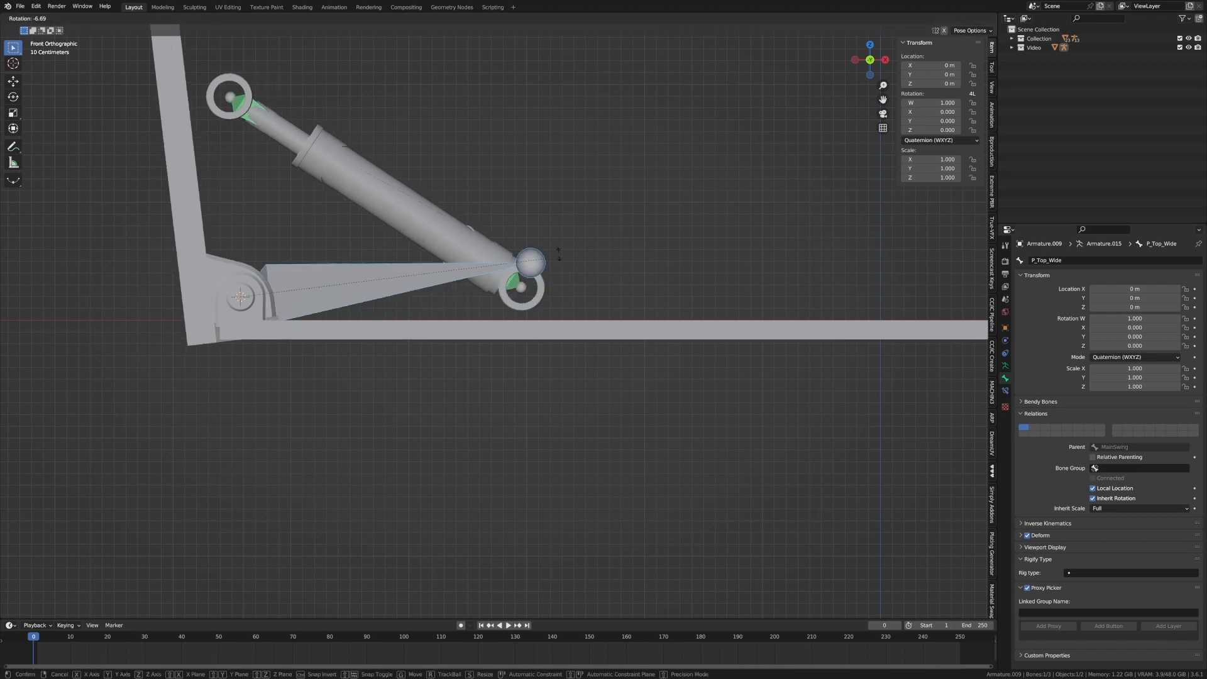
mouse_move(538, 231)
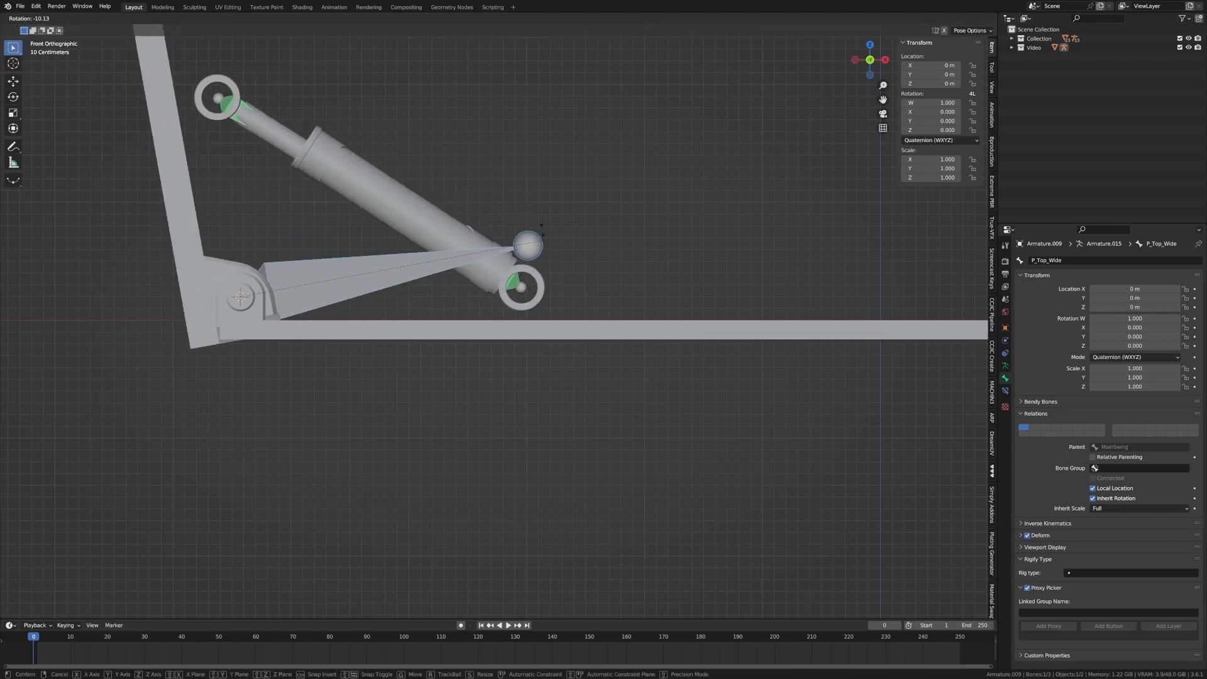
mouse_move(515, 203)
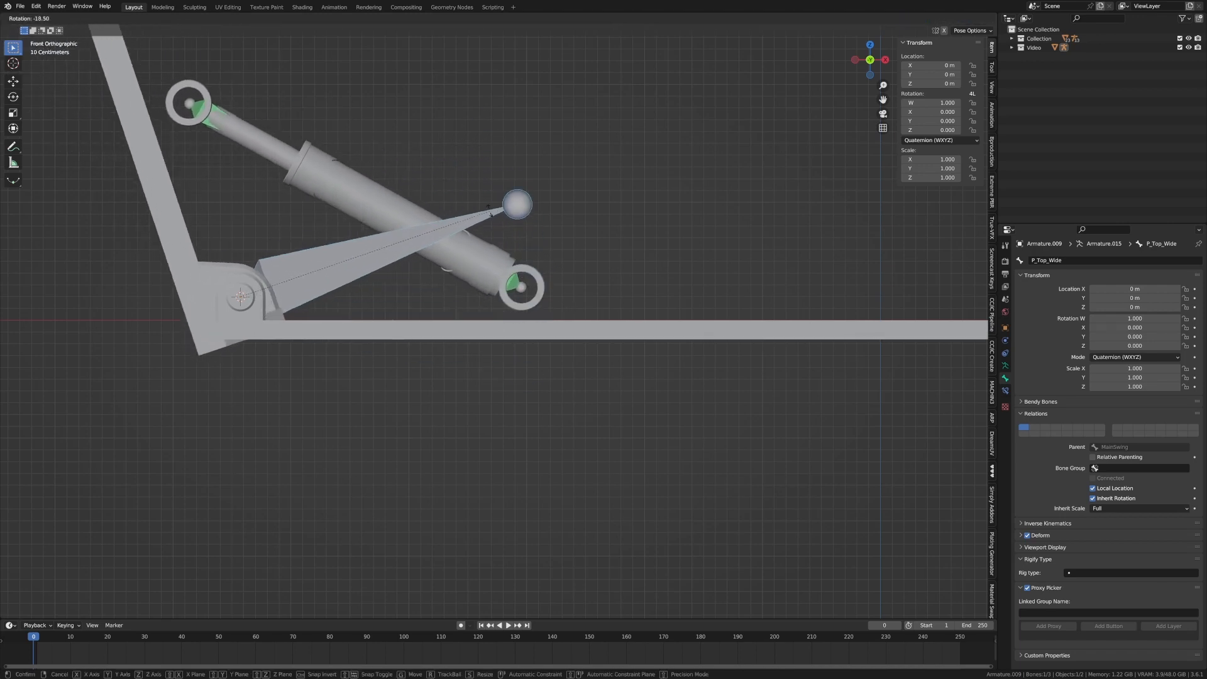
mouse_move(446, 238)
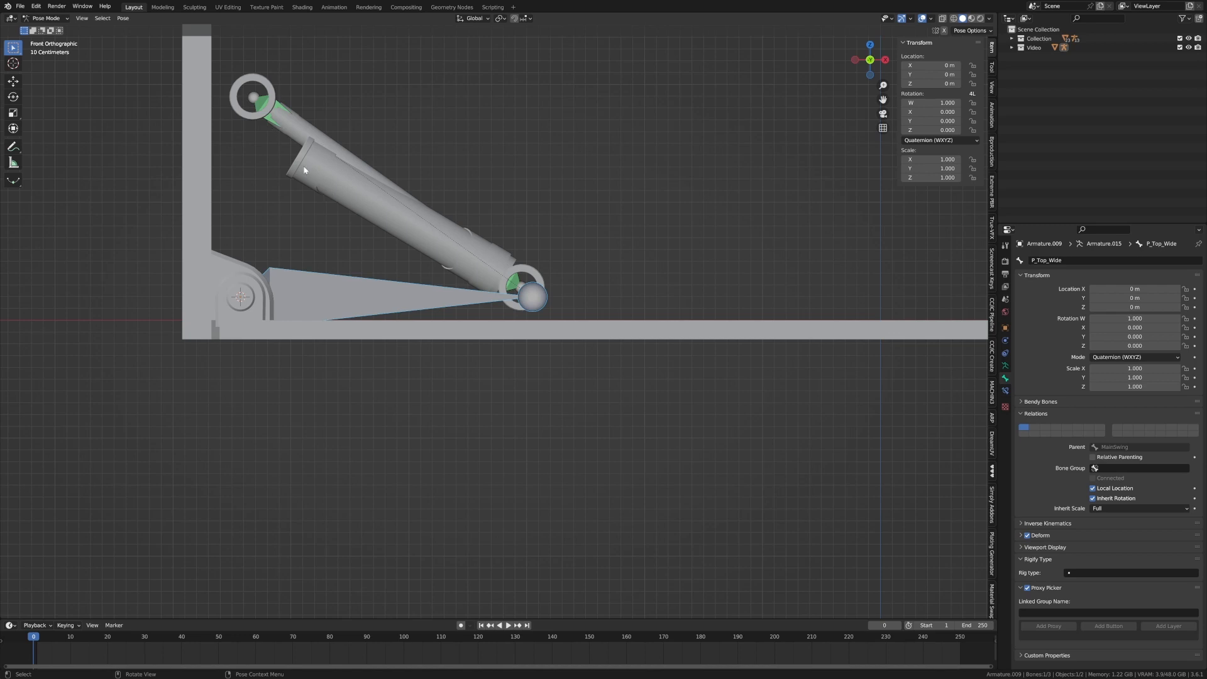
mouse_move(343, 167)
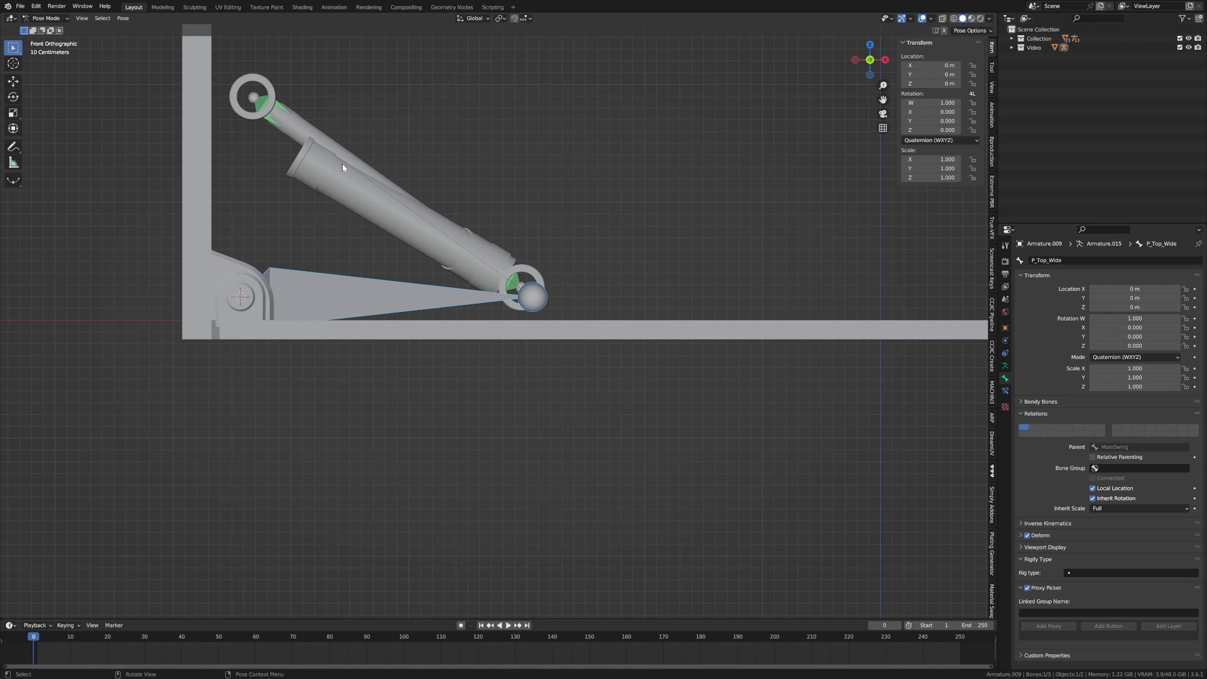
mouse_move(333, 172)
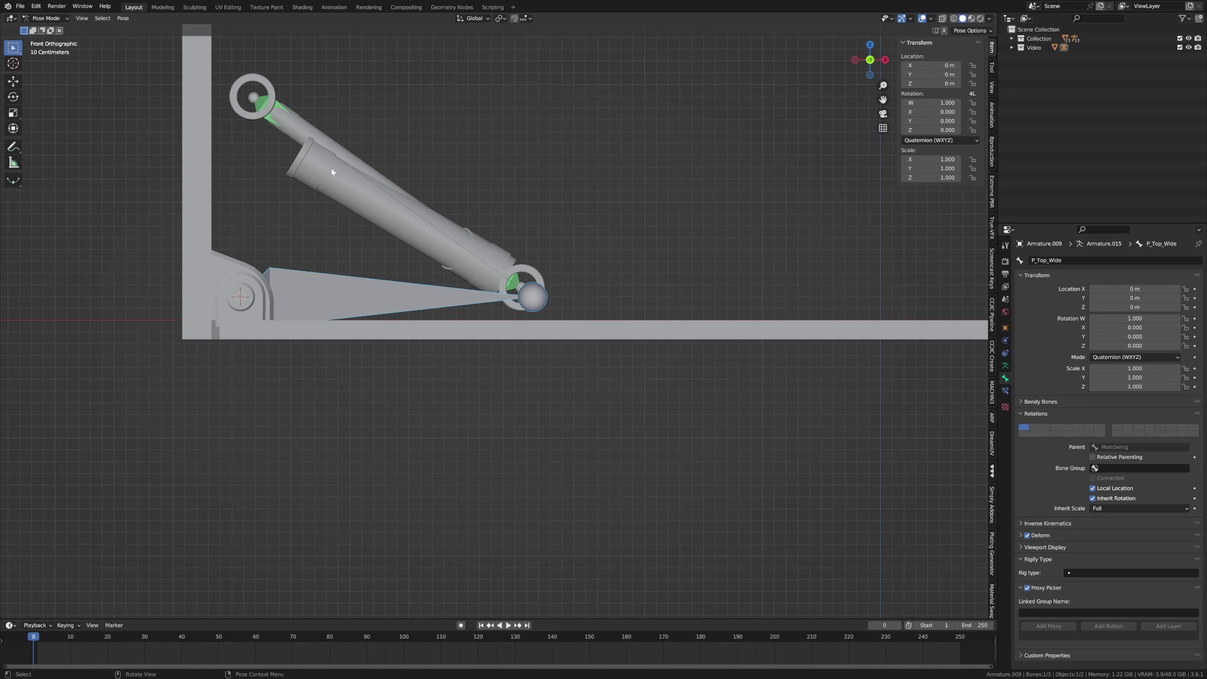
mouse_move(256, 99)
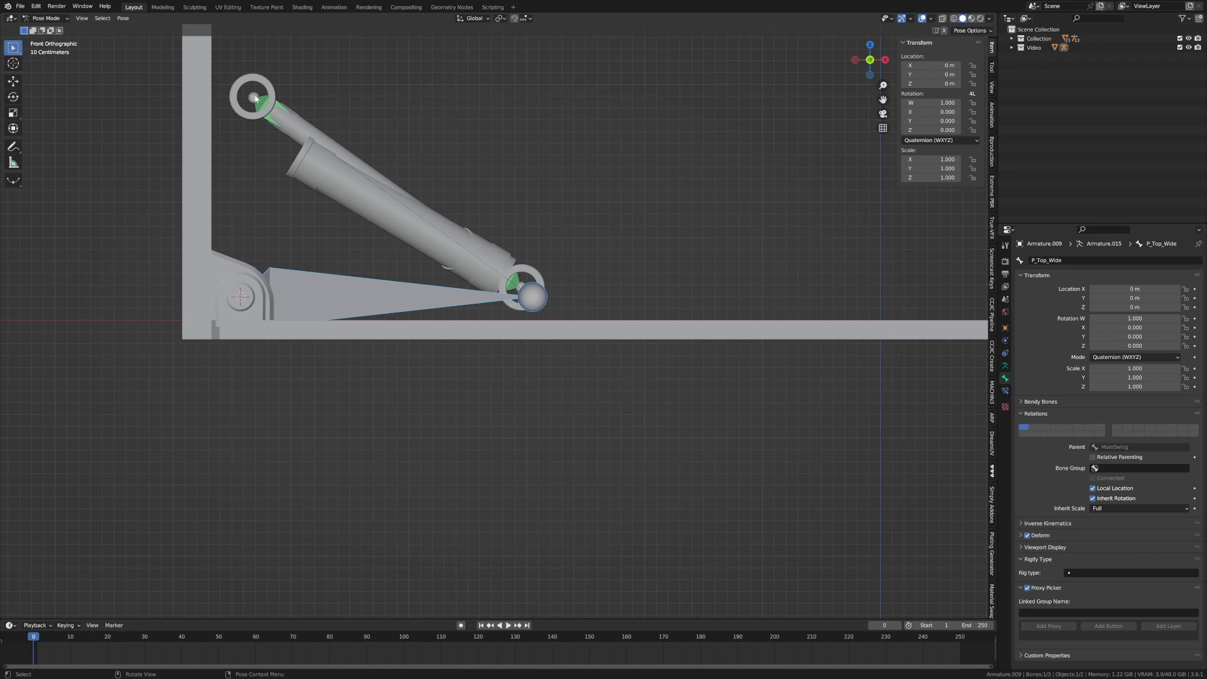
mouse_move(363, 157)
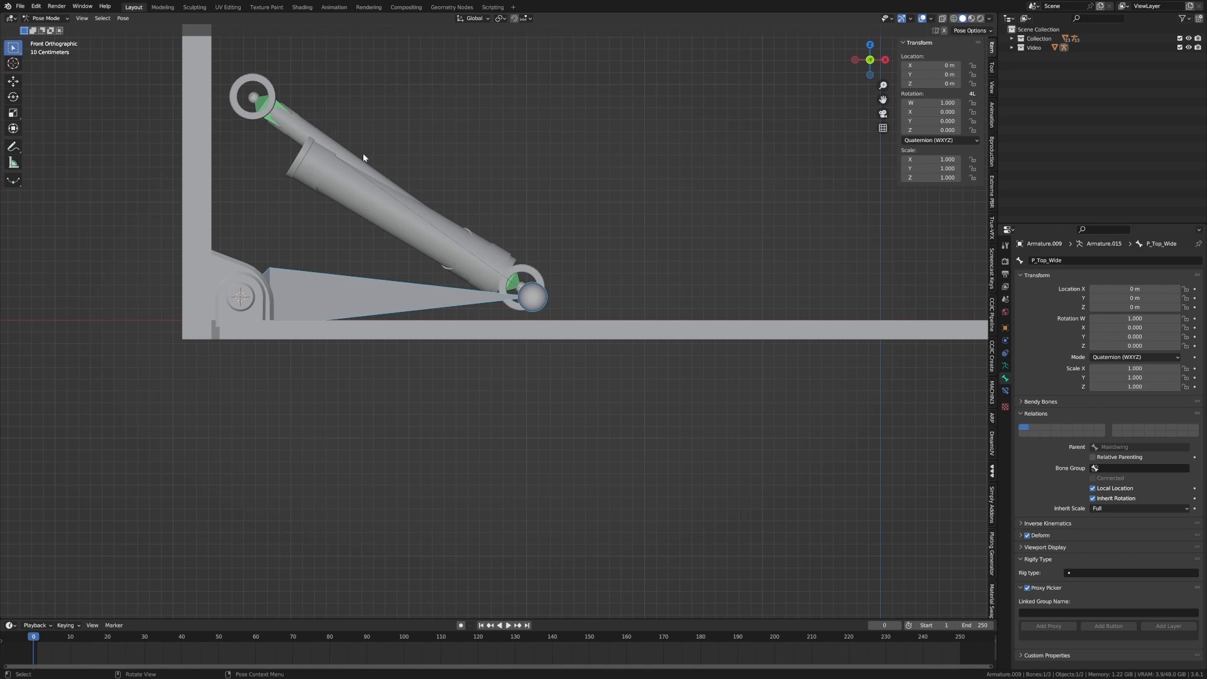
mouse_move(137, 65)
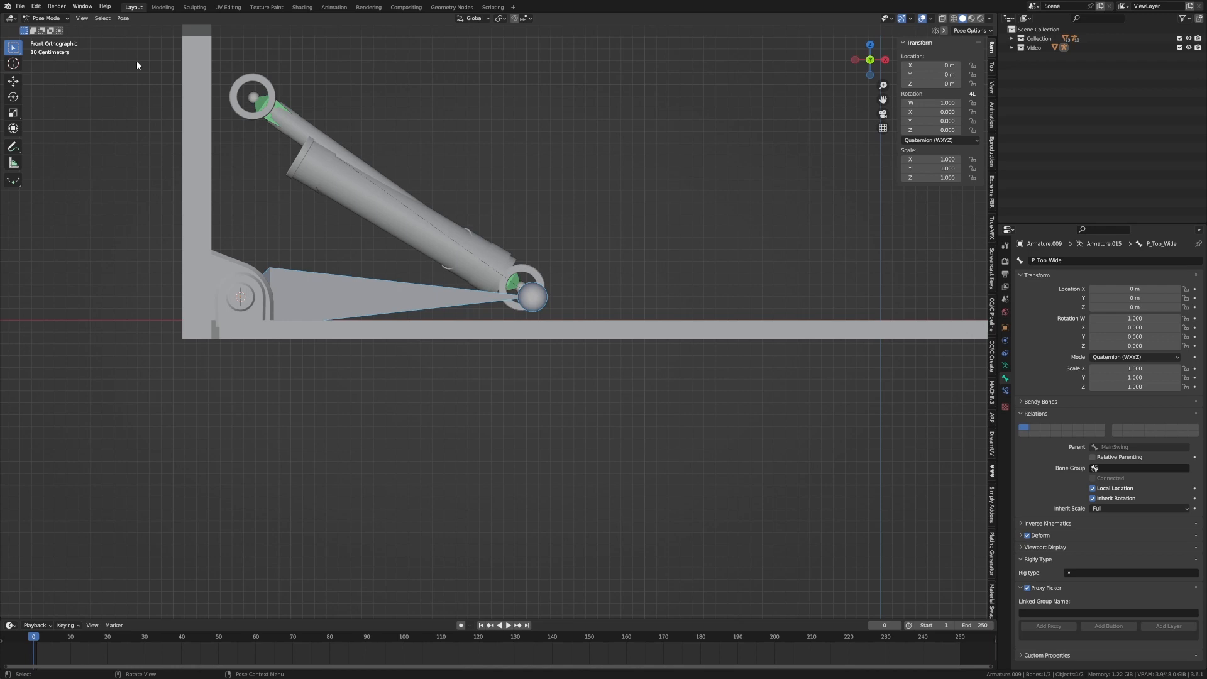
scroll("down", 3)
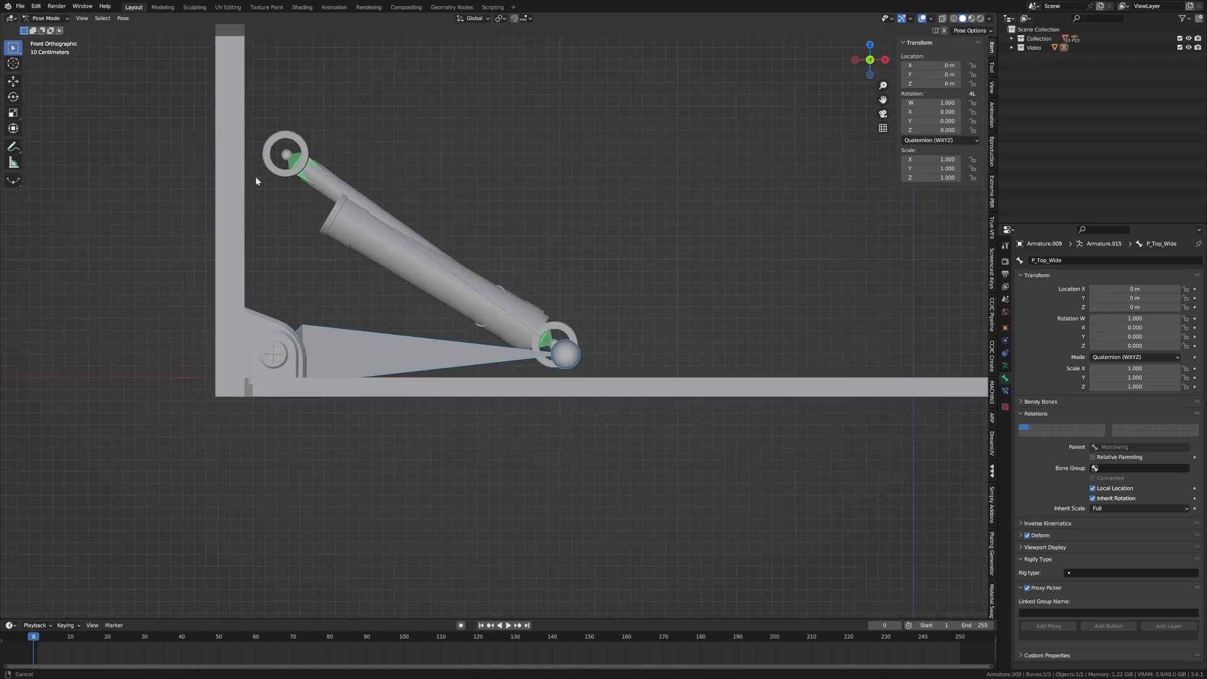
- Switch modes to Edit Mode and set MainSwing as the parent of P_Top_Wide.001
left_click(45, 18)
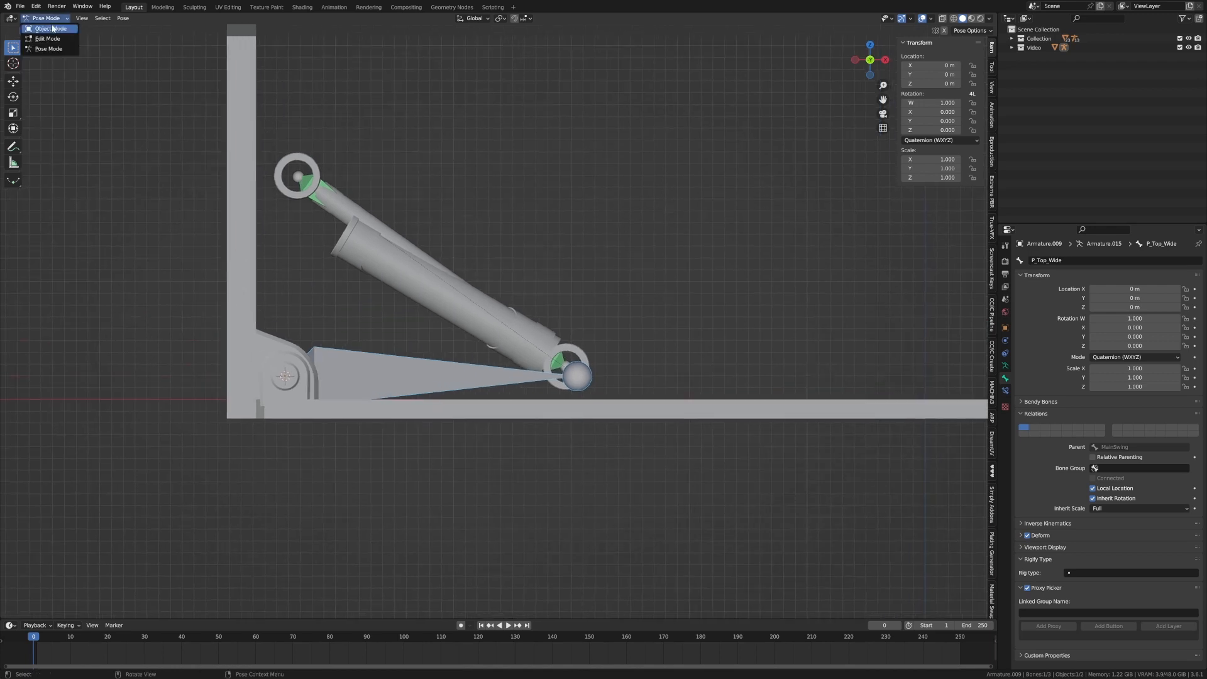
left_click(46, 38)
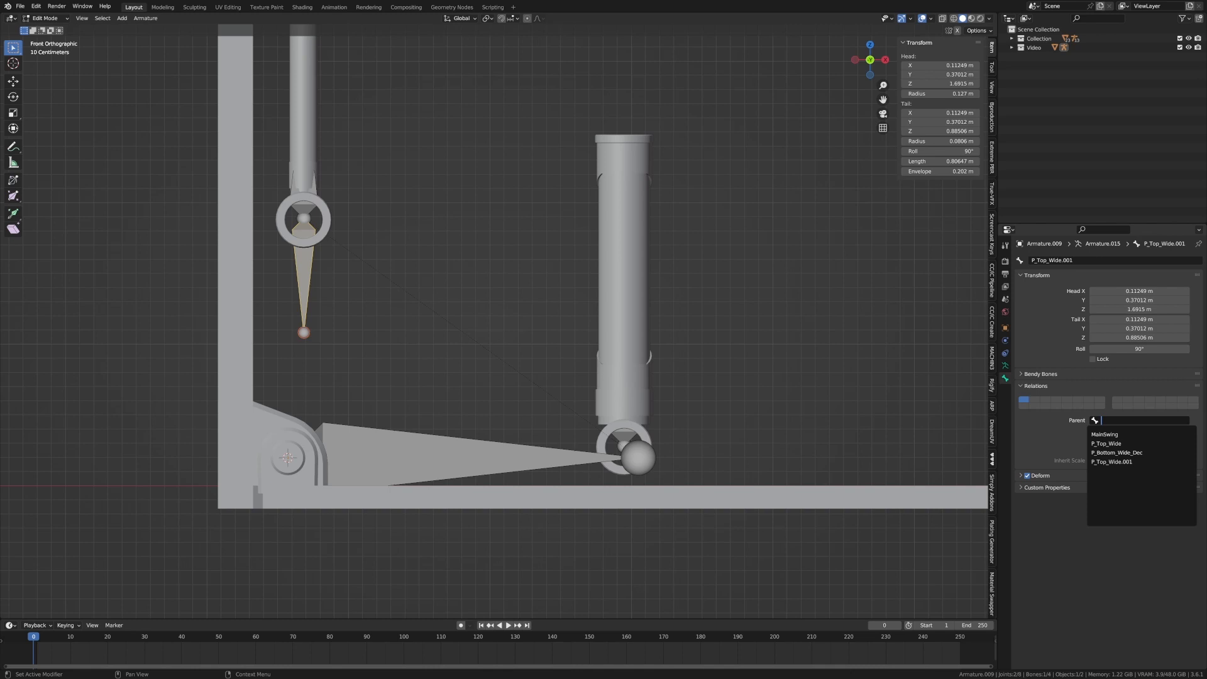
left_click(1104, 434)
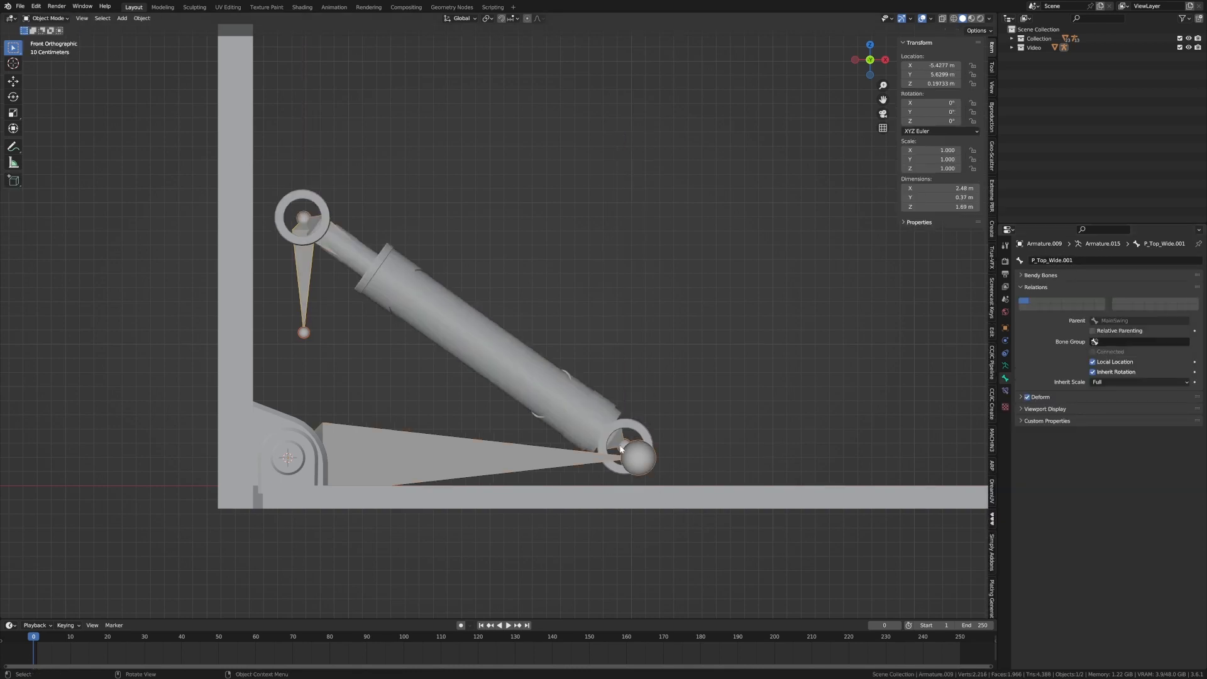
- In Pose Mode, retarget P_Bottom_Wide_Dec's Damped Track constraint to P_Top_Wide.001
left_click(48, 17)
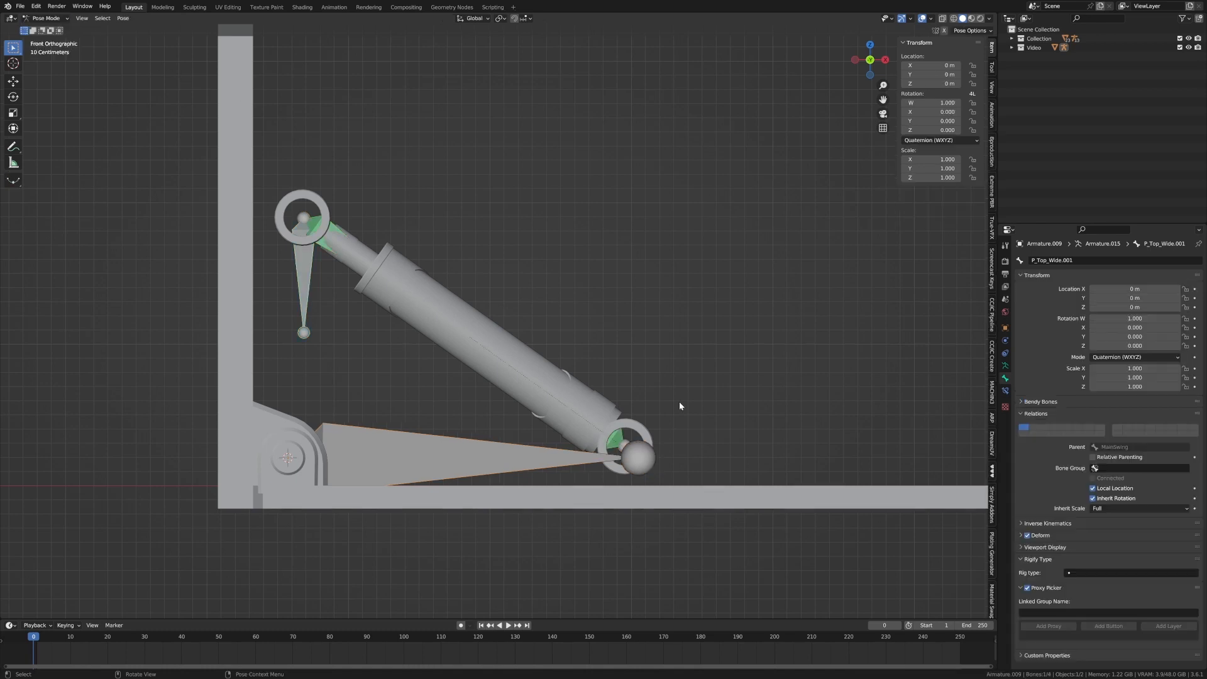
left_click(630, 438)
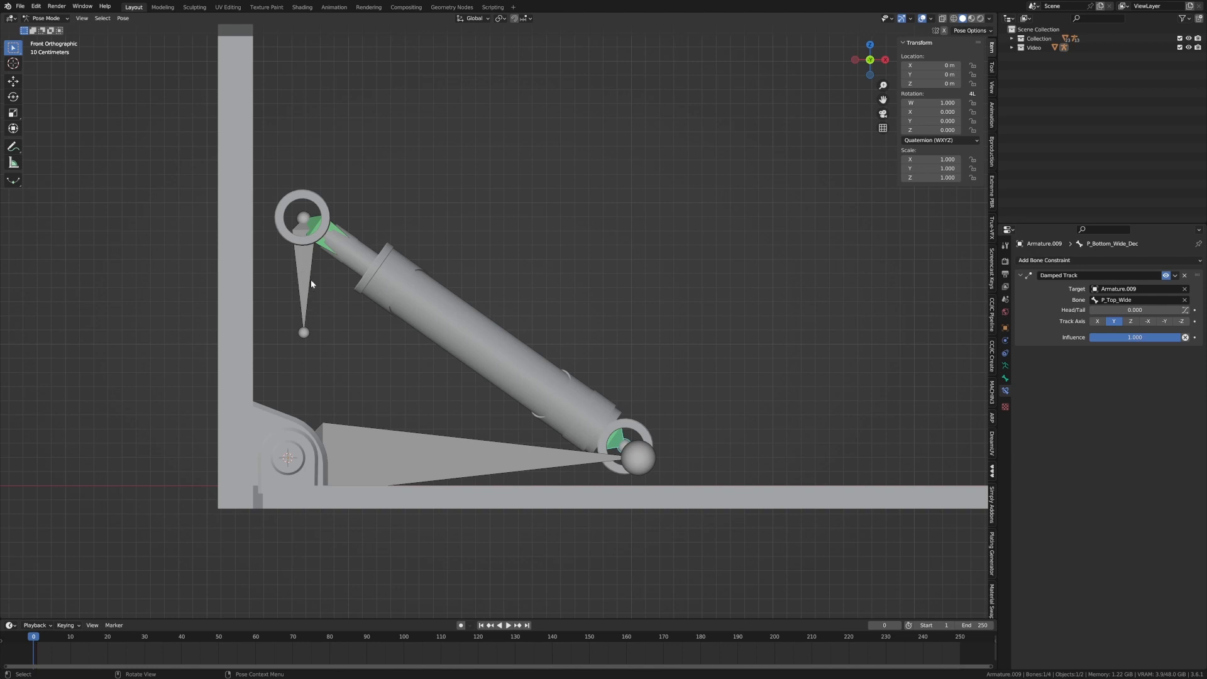
left_click(1138, 299)
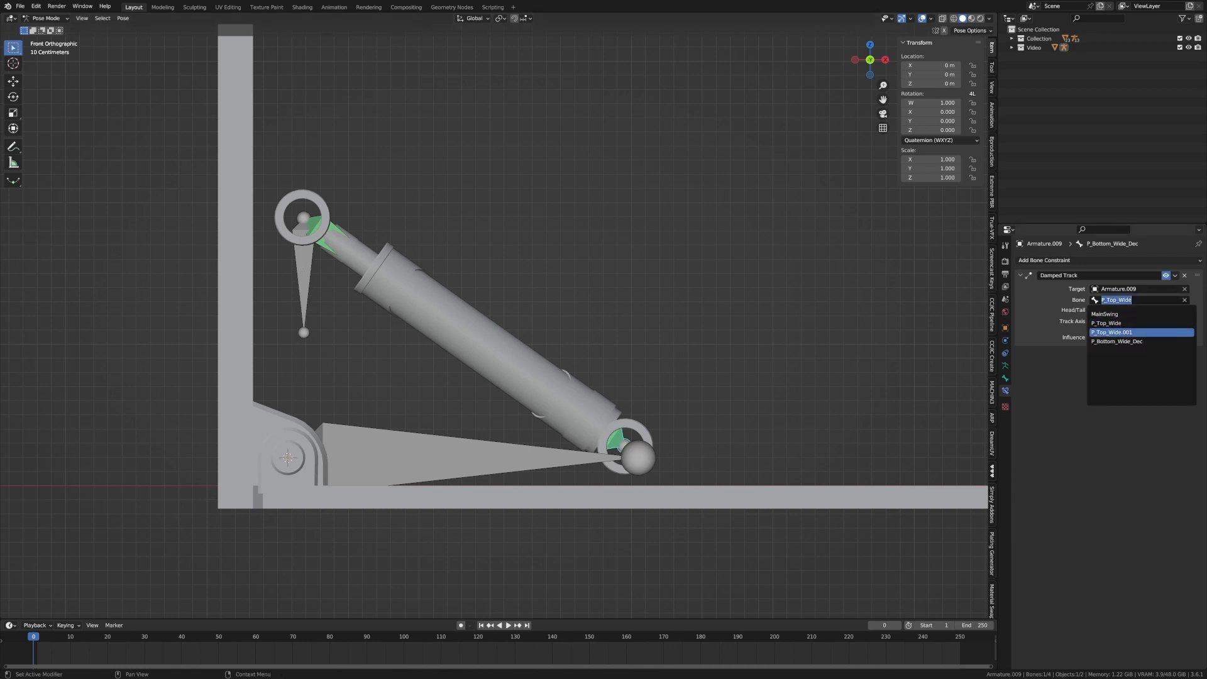
left_click(1113, 331)
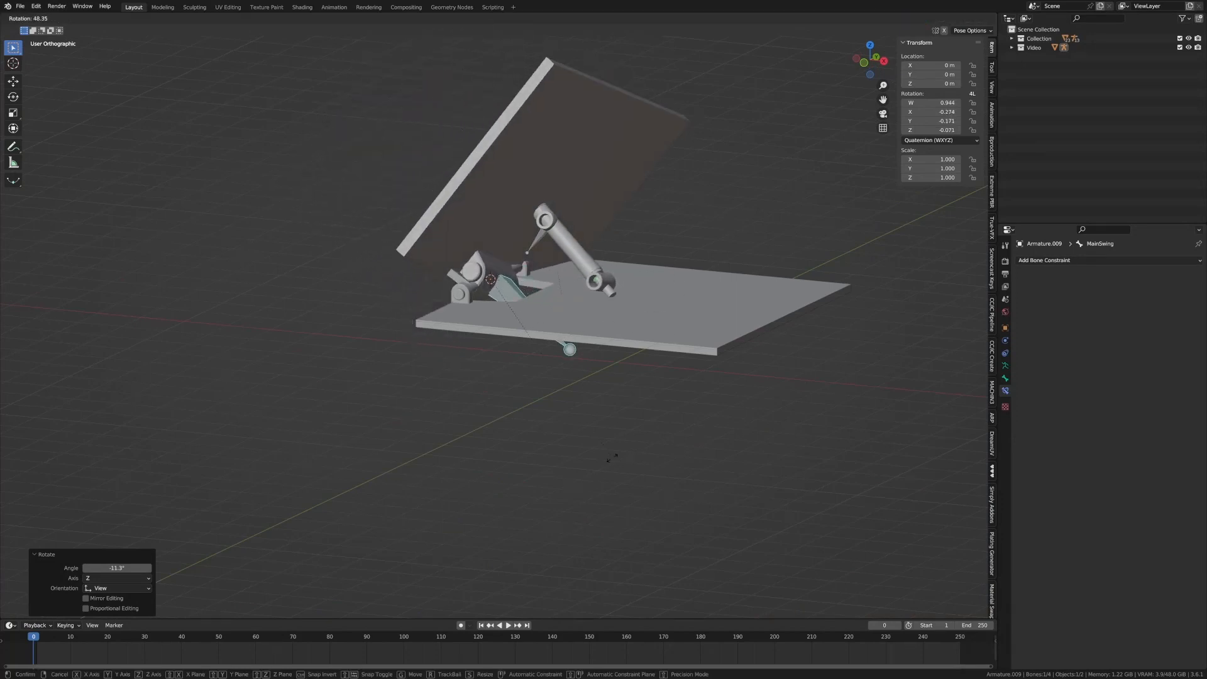
mouse_move(610, 354)
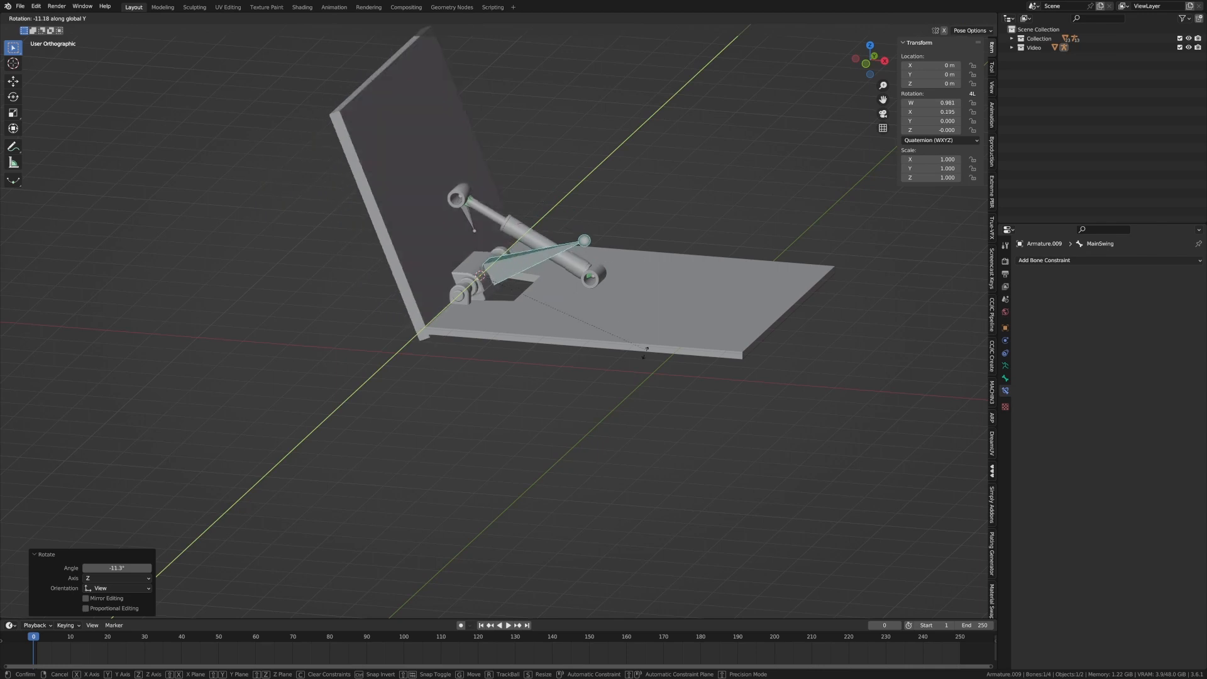
mouse_move(604, 215)
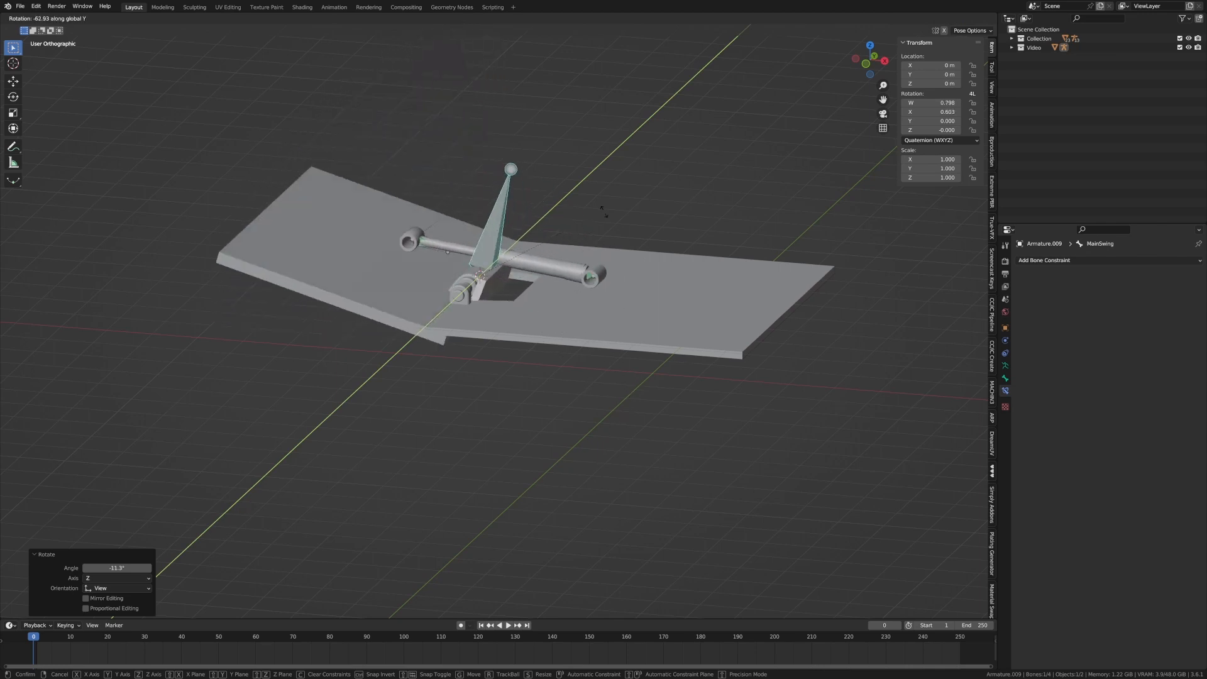